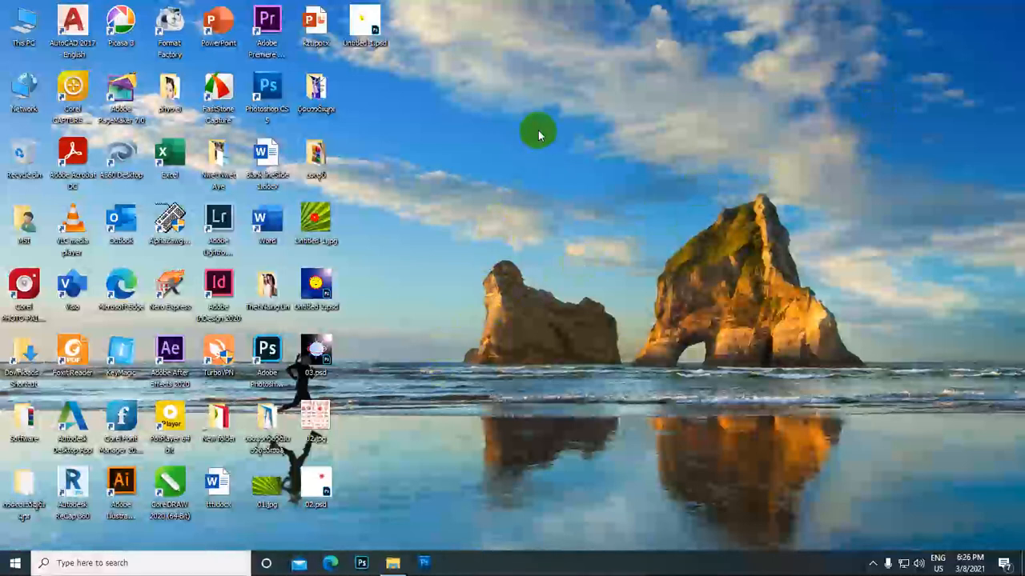
mouse_move(640, 168)
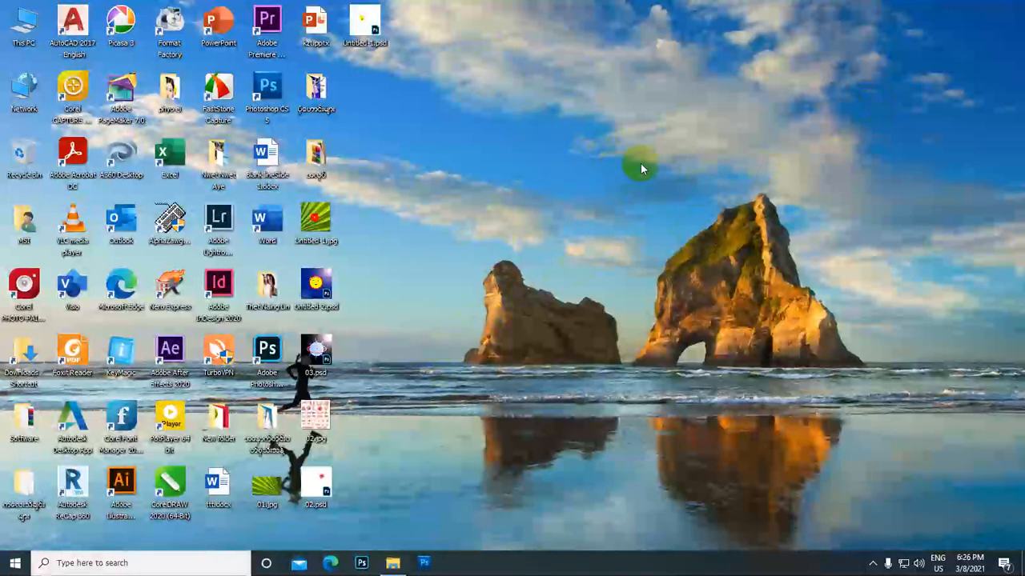
mouse_move(356, 317)
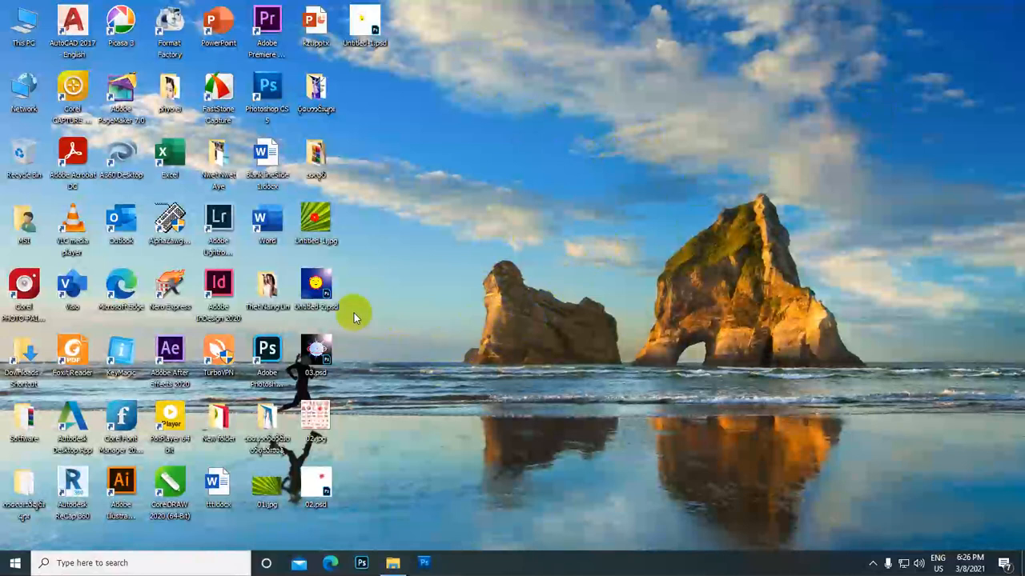
mouse_move(376, 280)
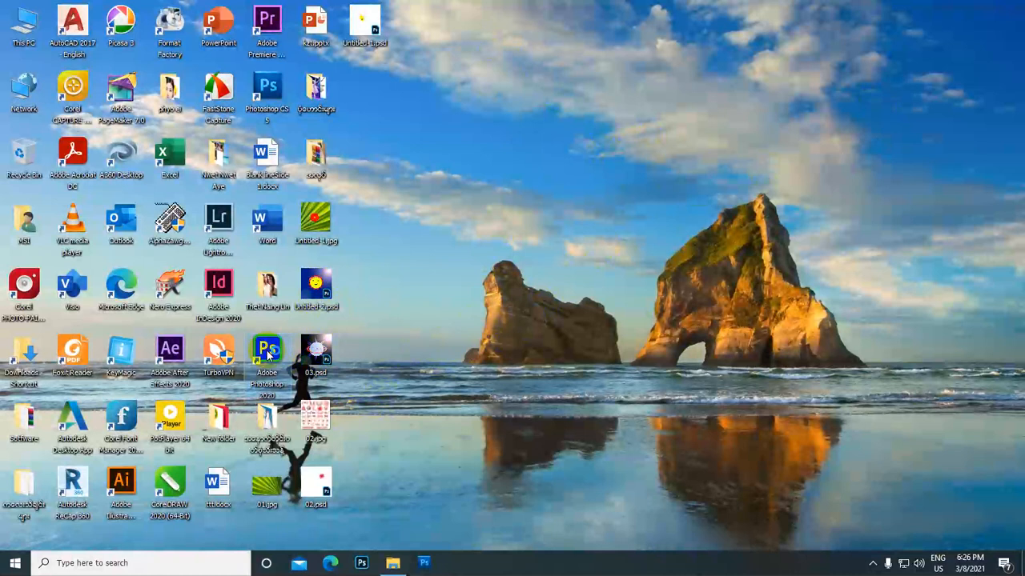
Launch Adobe Photoshop from its desktop shortcut
double_click(266, 352)
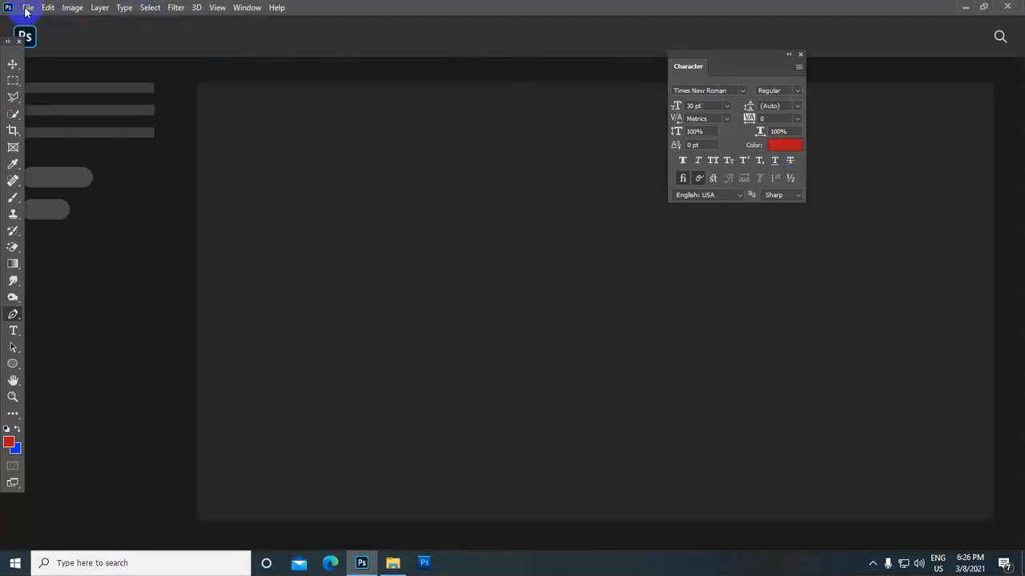
Create a new blank white 10 × 10 inch document at 300 ppi
click(29, 7)
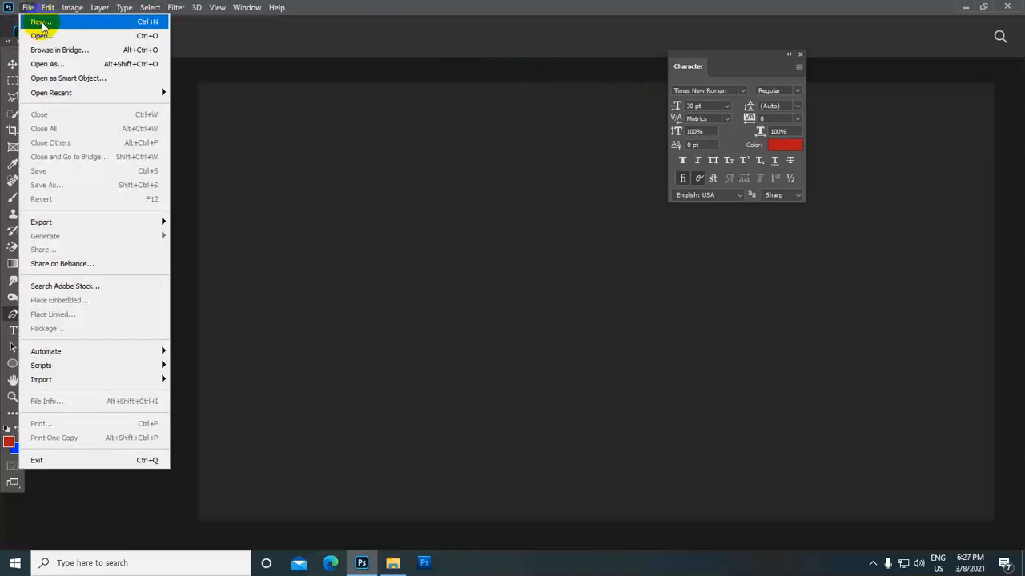
click(40, 23)
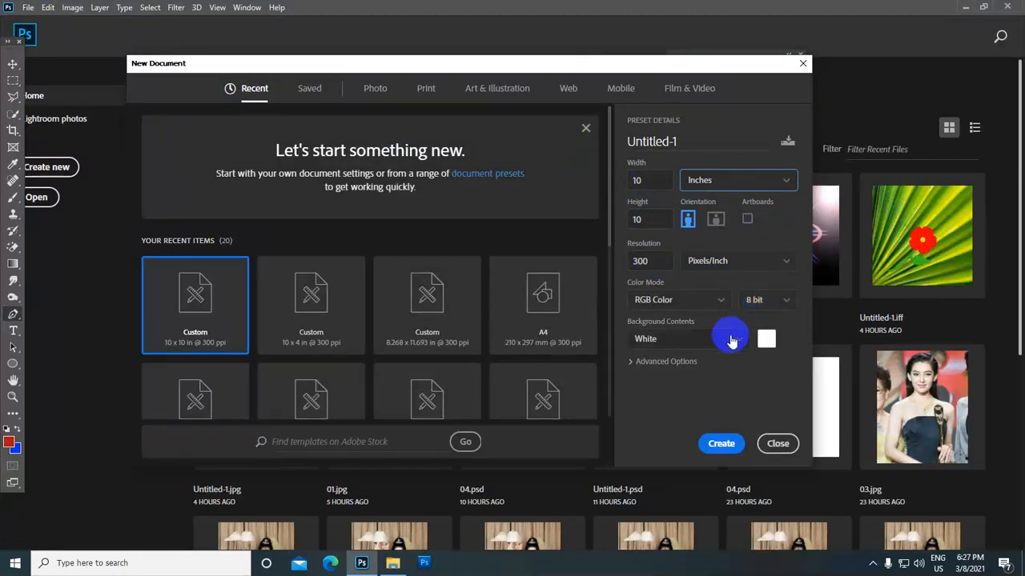
click(720, 444)
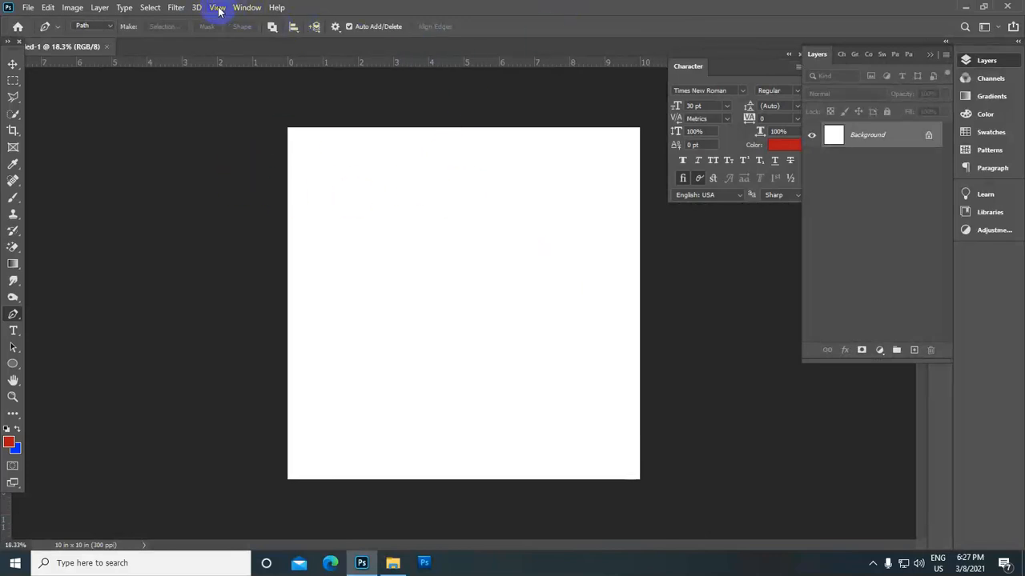
Add a vertical guide at 50% of the canvas width
click(217, 6)
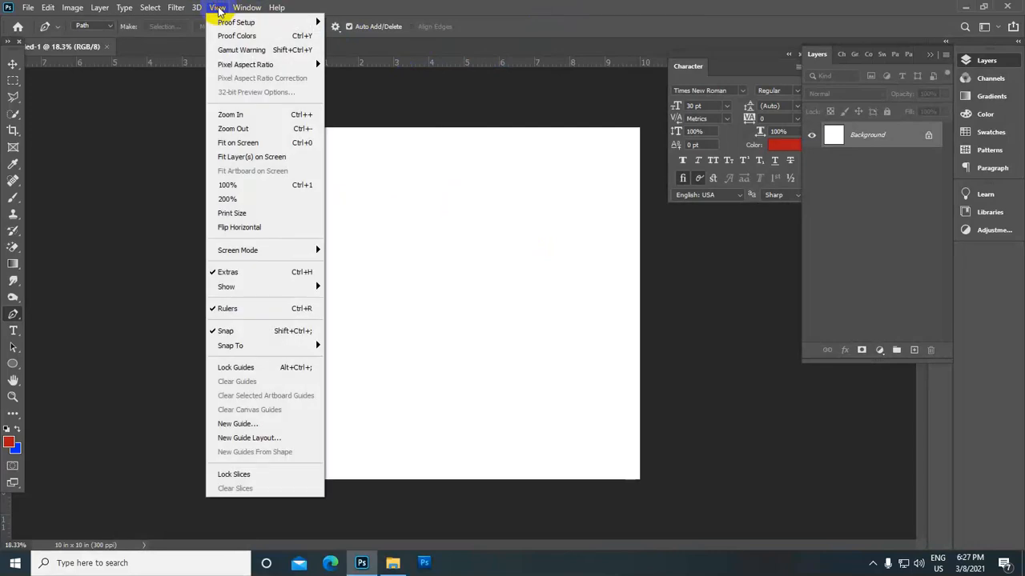
click(237, 422)
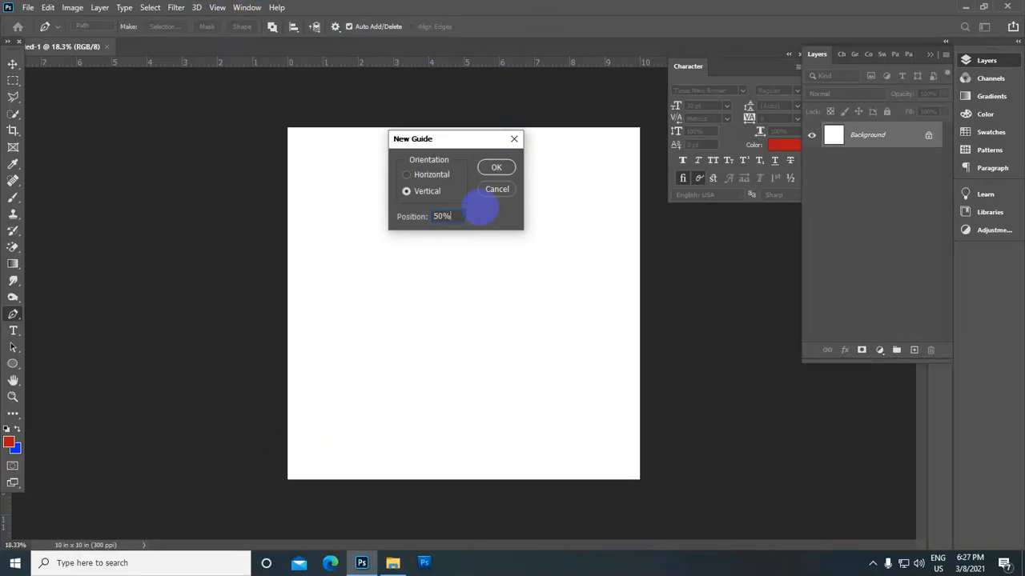
click(496, 166)
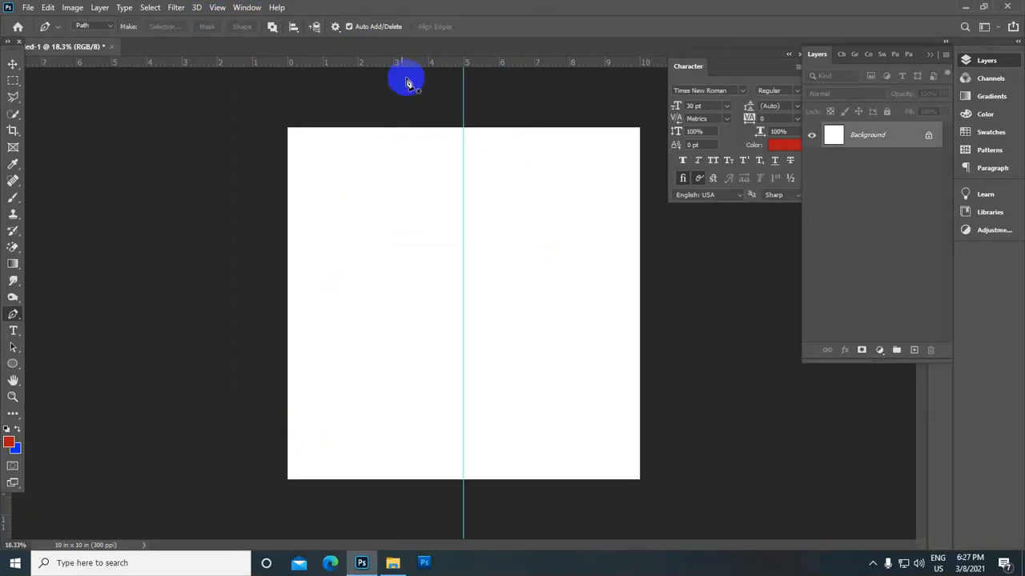
Add a horizontal guide at 50% so the guides cross at the centre
click(218, 6)
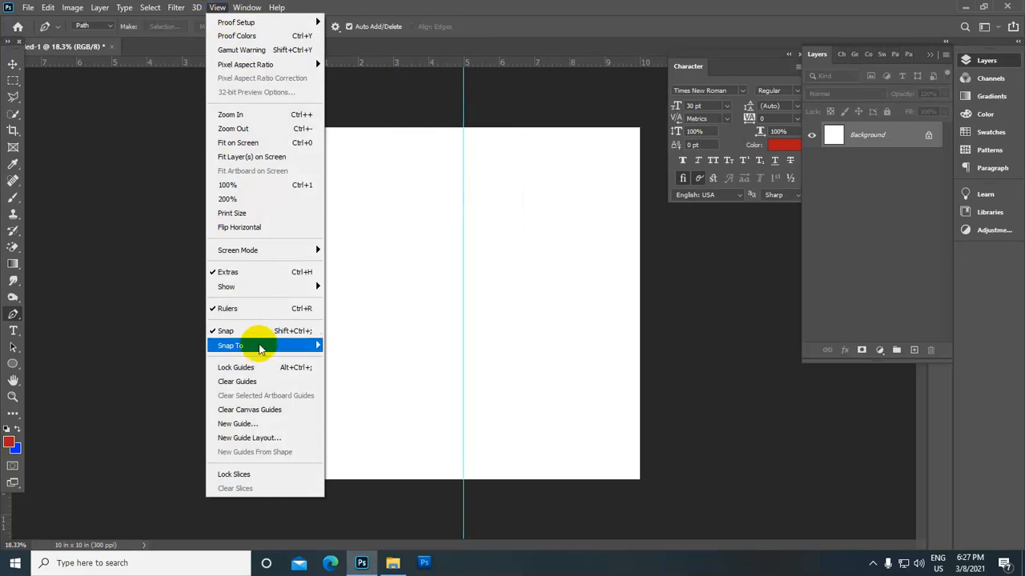
click(237, 422)
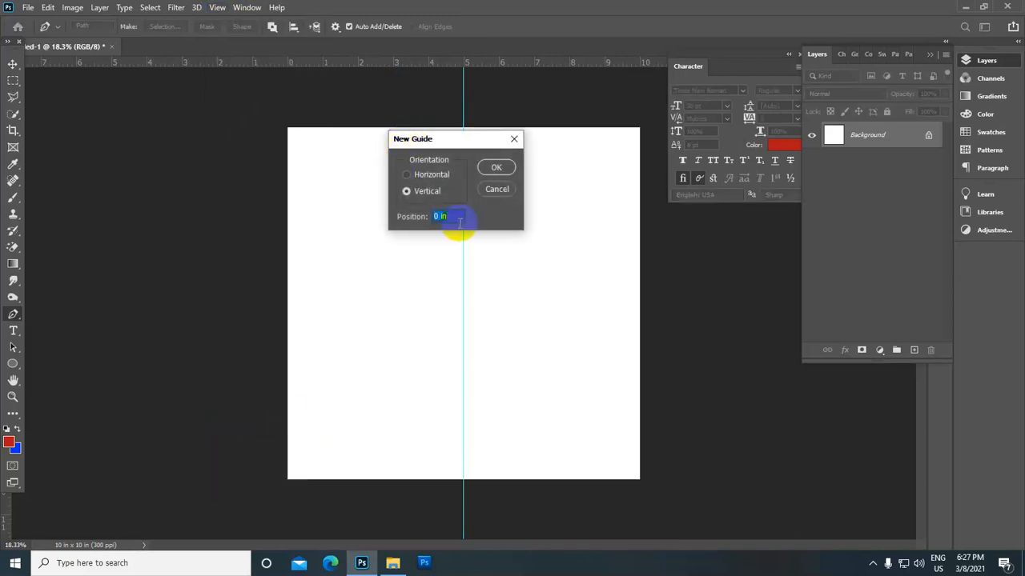
text(50%)
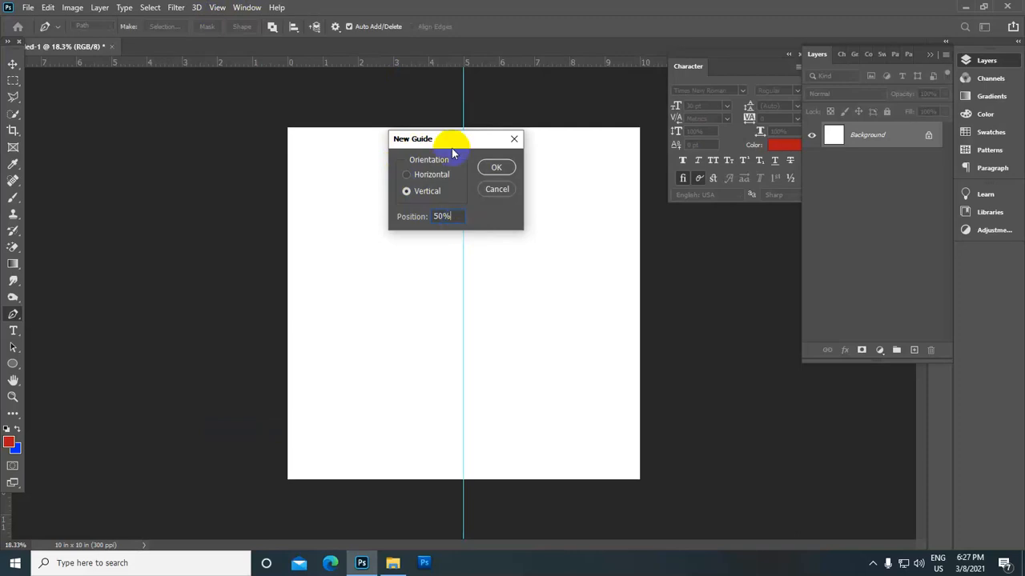
click(406, 174)
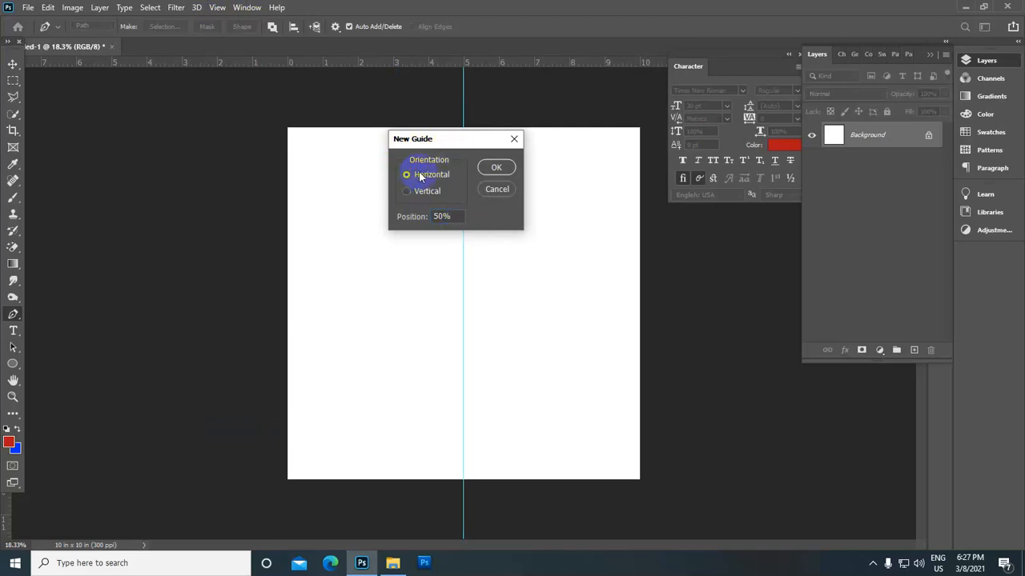
click(497, 168)
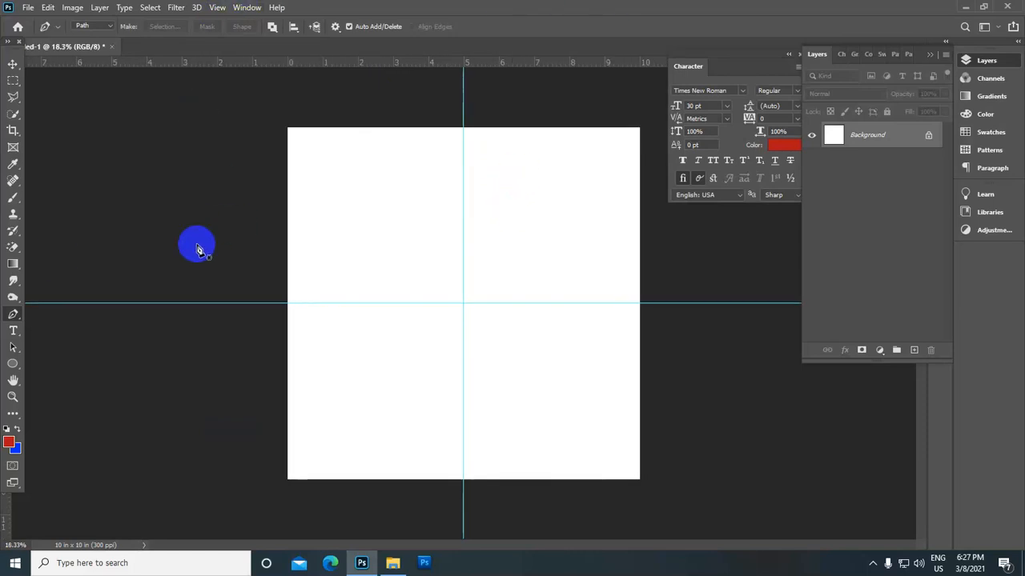
mouse_move(13, 365)
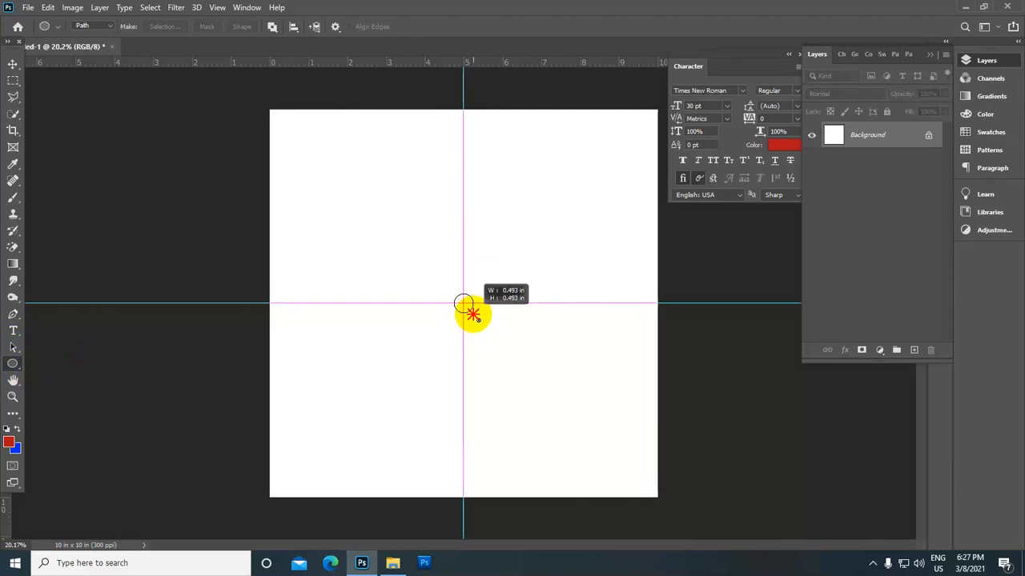
Drag out a circle path from the guide intersection and size it to fit the canvas
drag(472, 312, 502, 338)
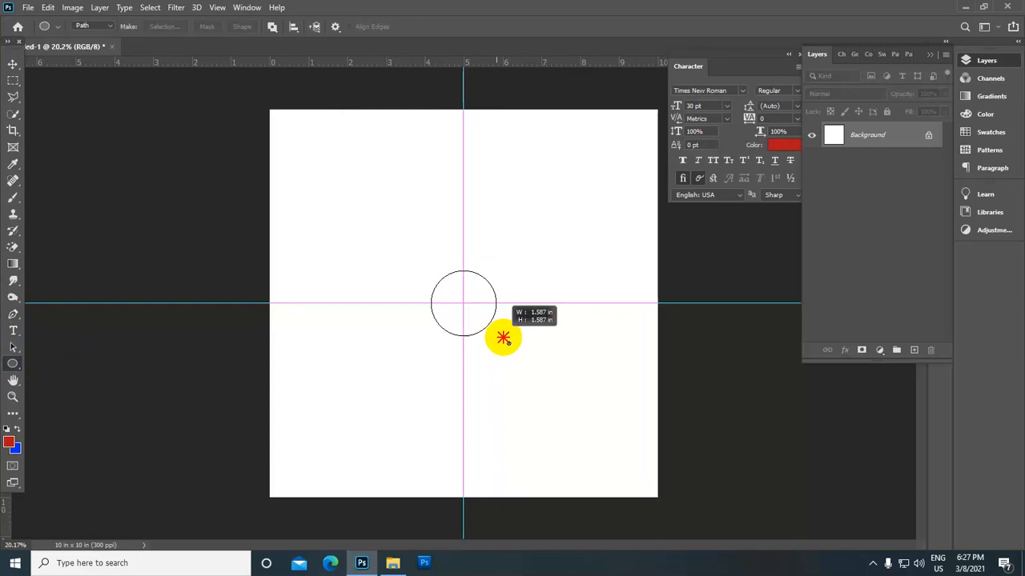
drag(502, 338, 586, 426)
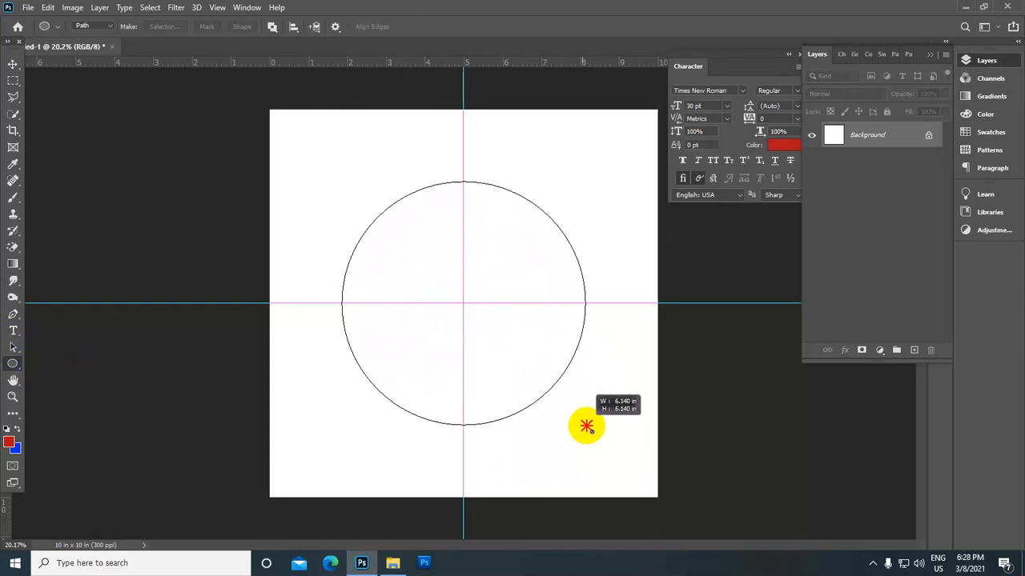
drag(586, 424, 574, 390)
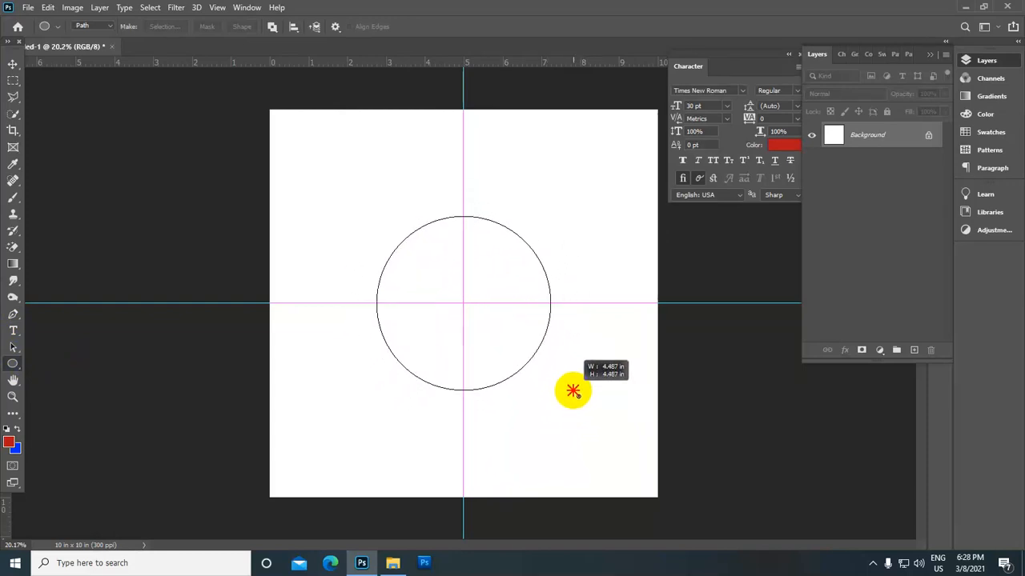
drag(573, 390, 568, 381)
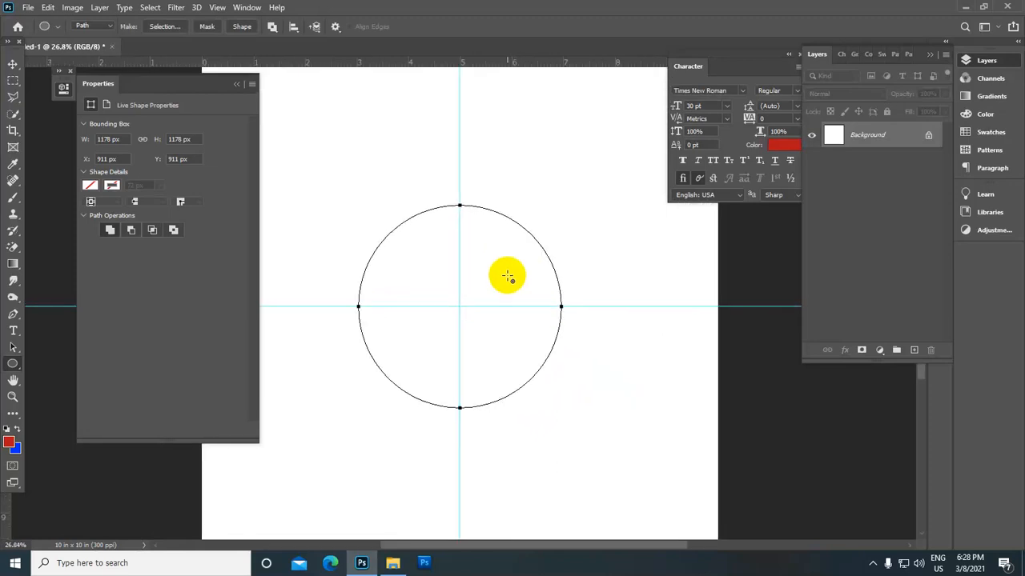
Convert the circle path into a selection and add a new empty layer for it
right_click(507, 275)
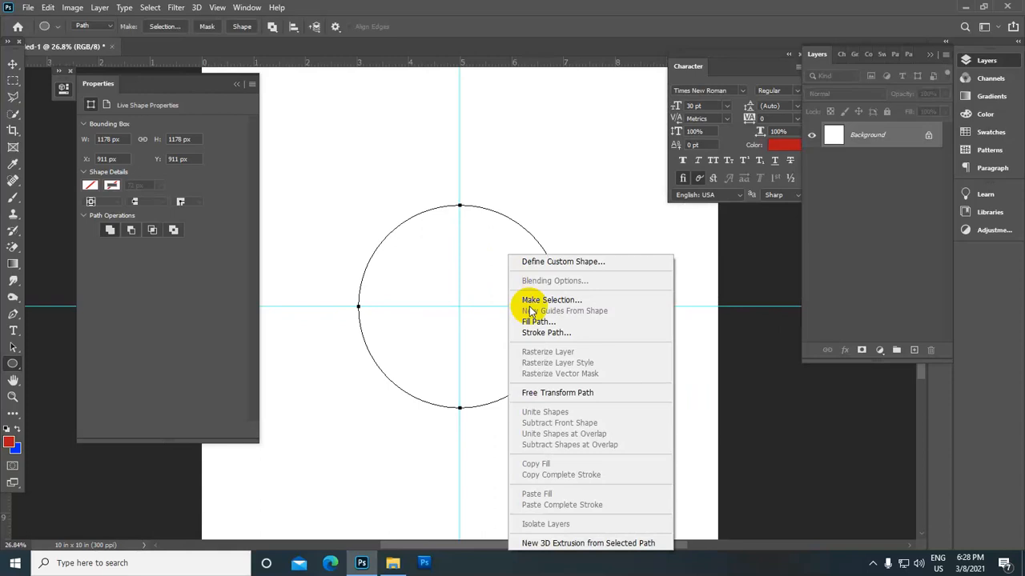
click(551, 299)
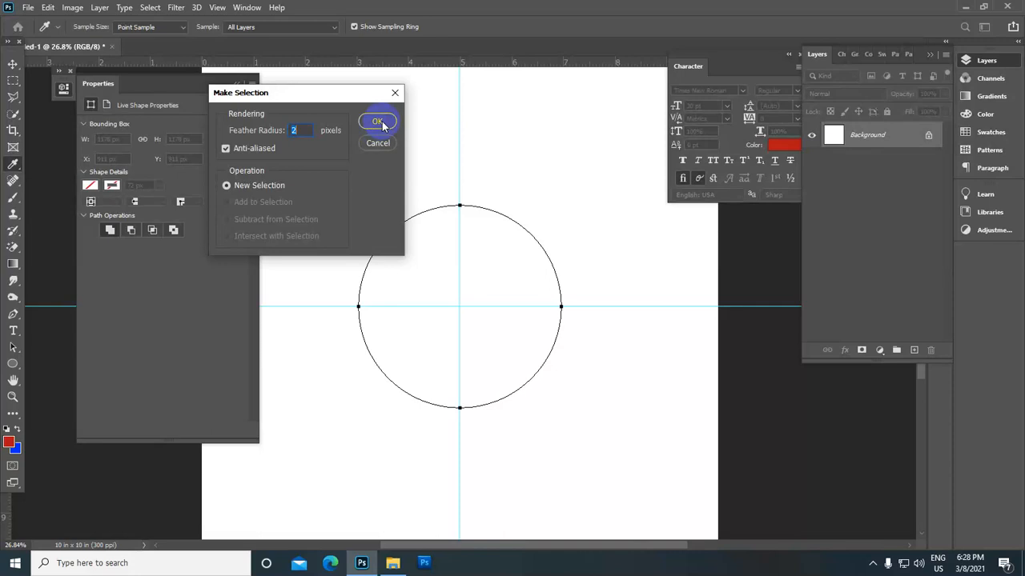
click(378, 122)
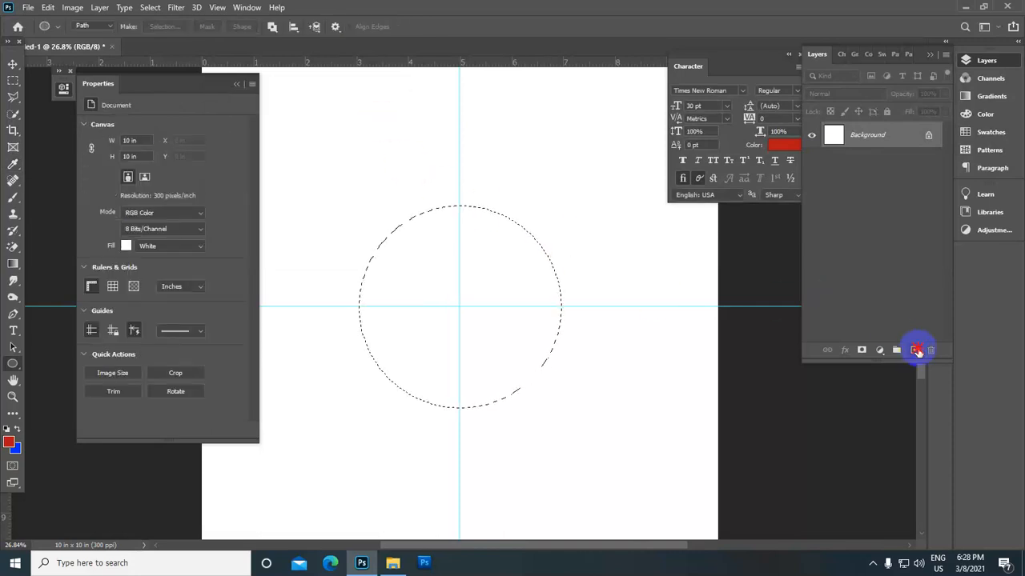
click(914, 348)
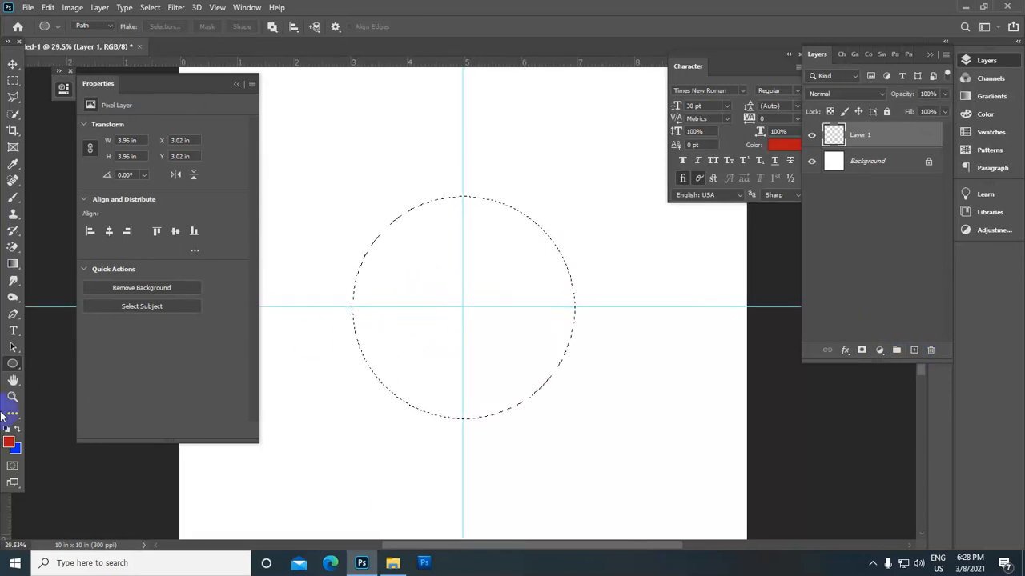
Fill the circle selection with solid yellow and clear the selection
click(10, 442)
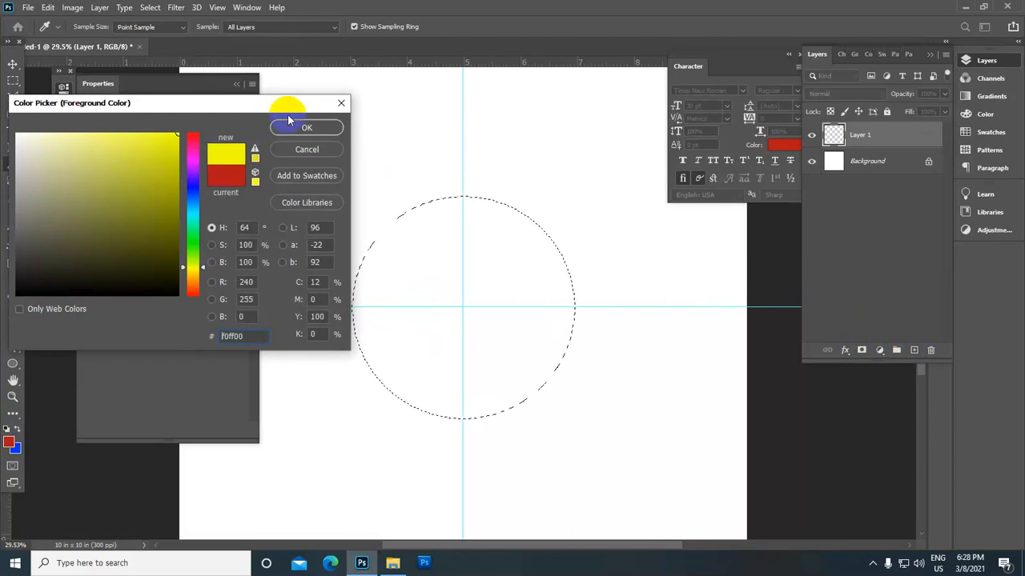
click(307, 128)
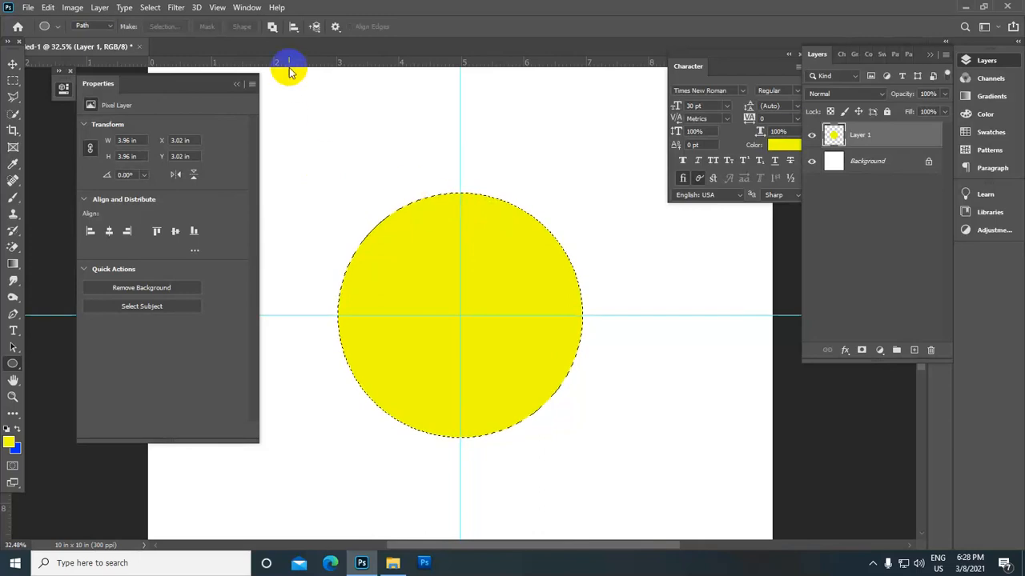
click(150, 6)
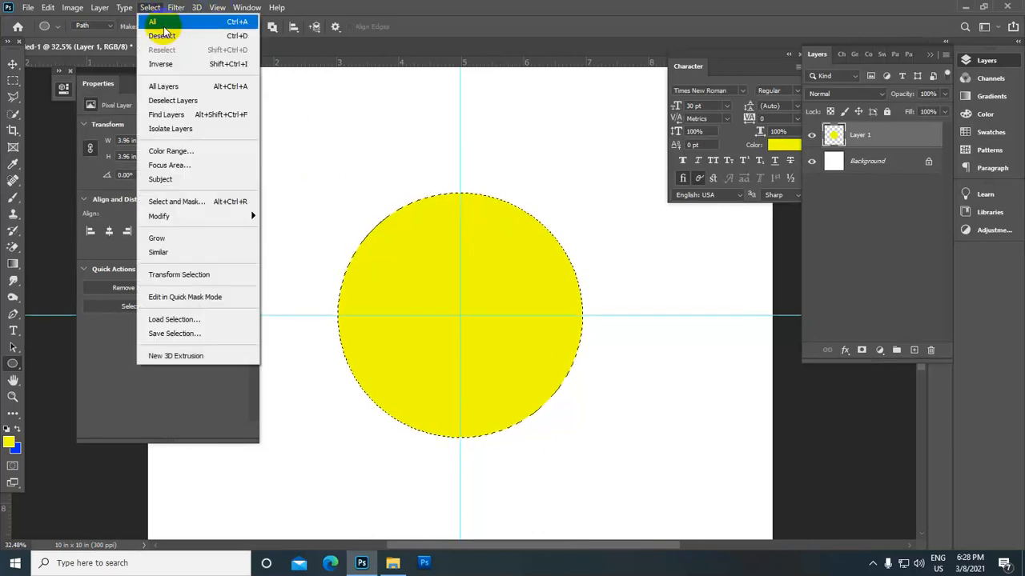
mouse_move(162, 35)
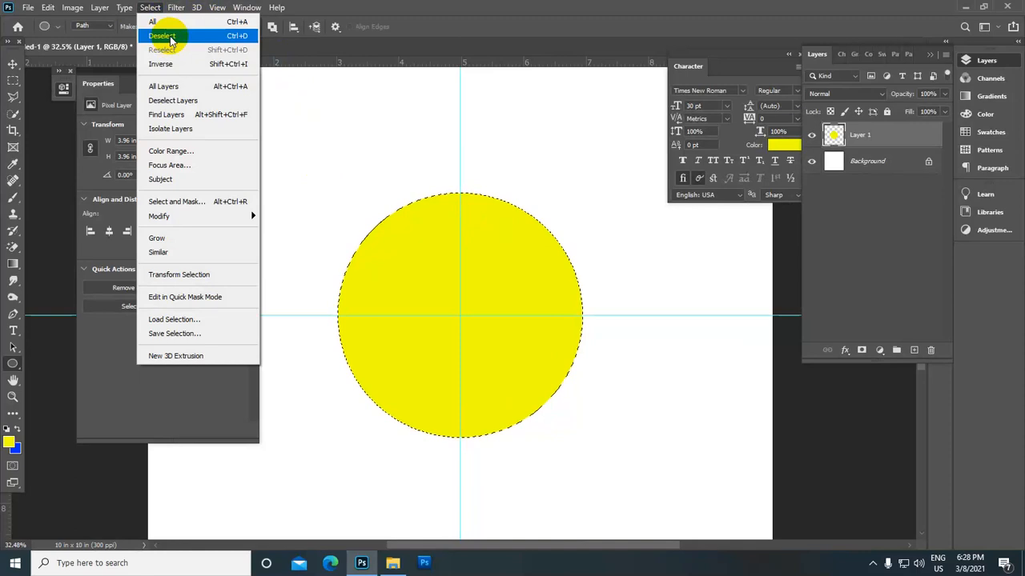
click(160, 35)
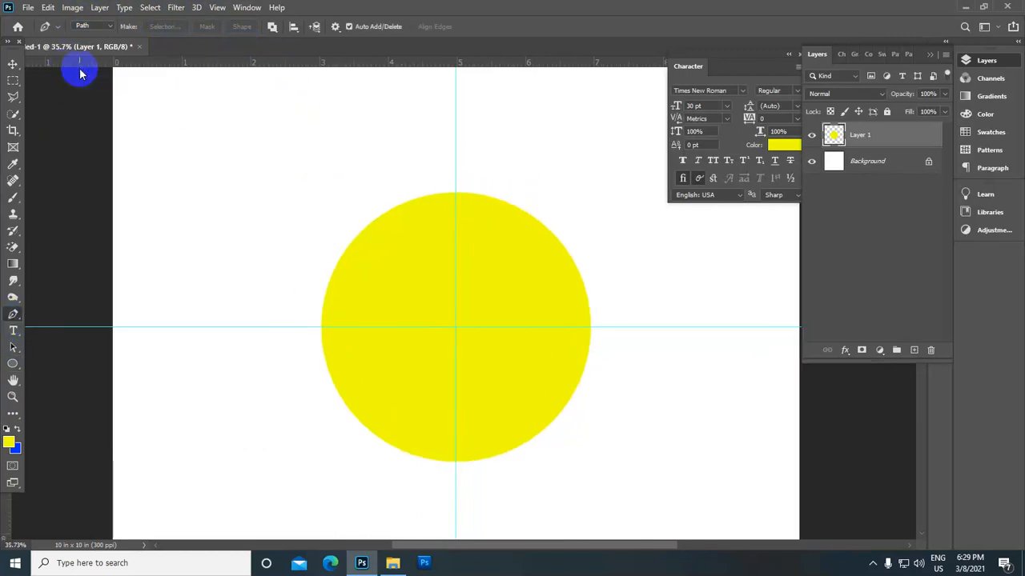
mouse_move(750, 57)
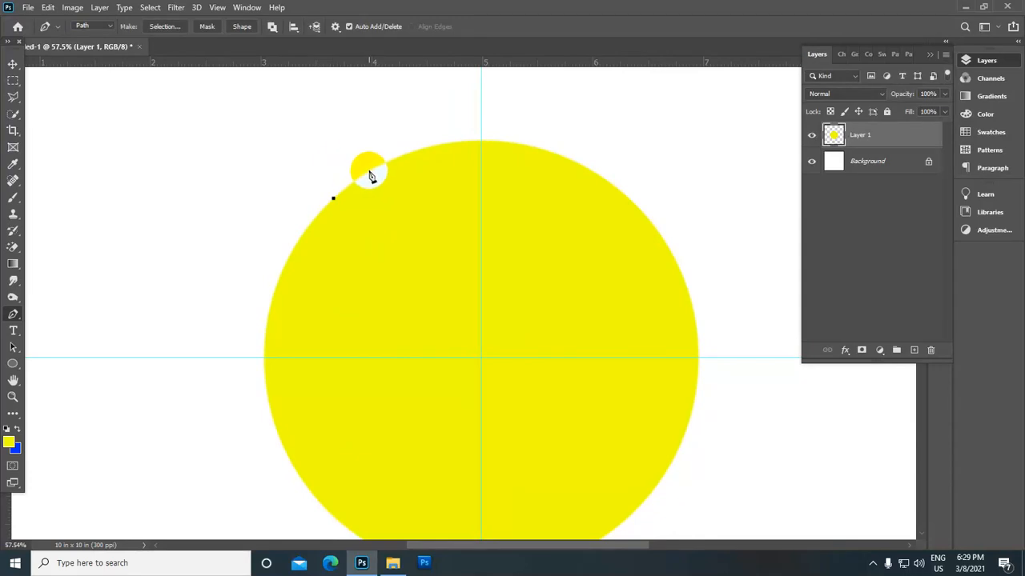
Shape a pointed spike outline, fill it red on a new layer and clear the selection
drag(368, 173, 429, 200)
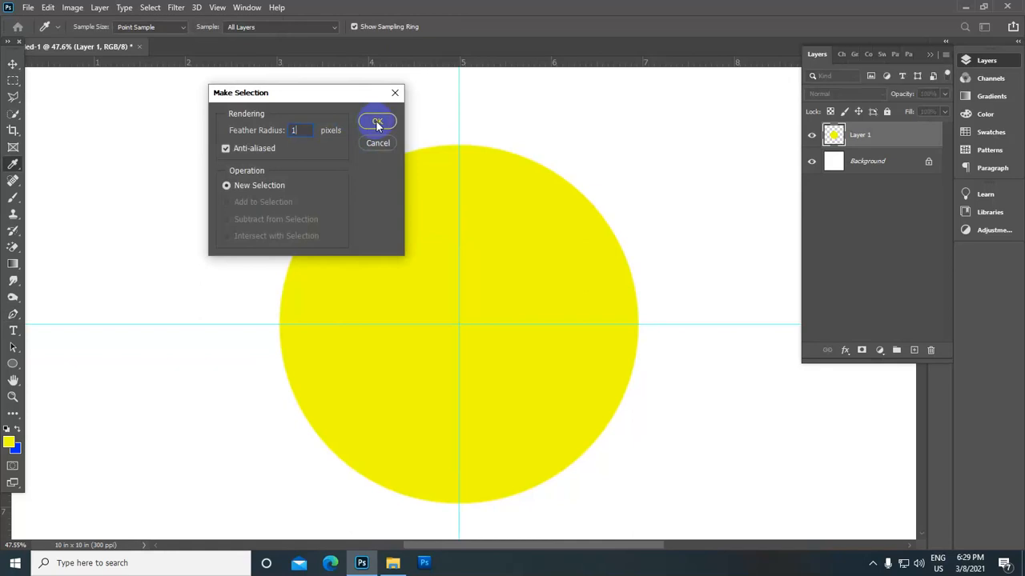
click(378, 121)
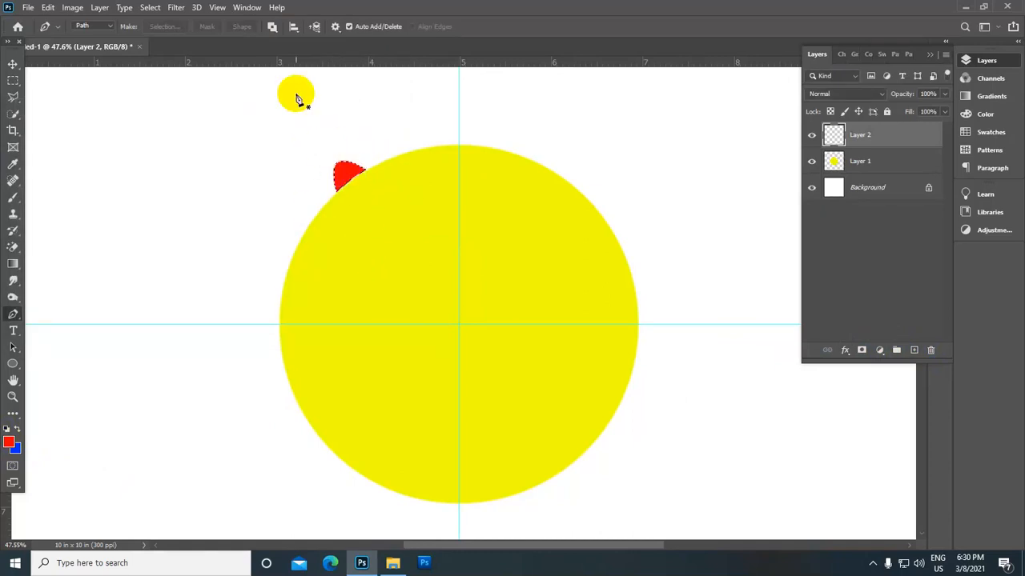
click(150, 6)
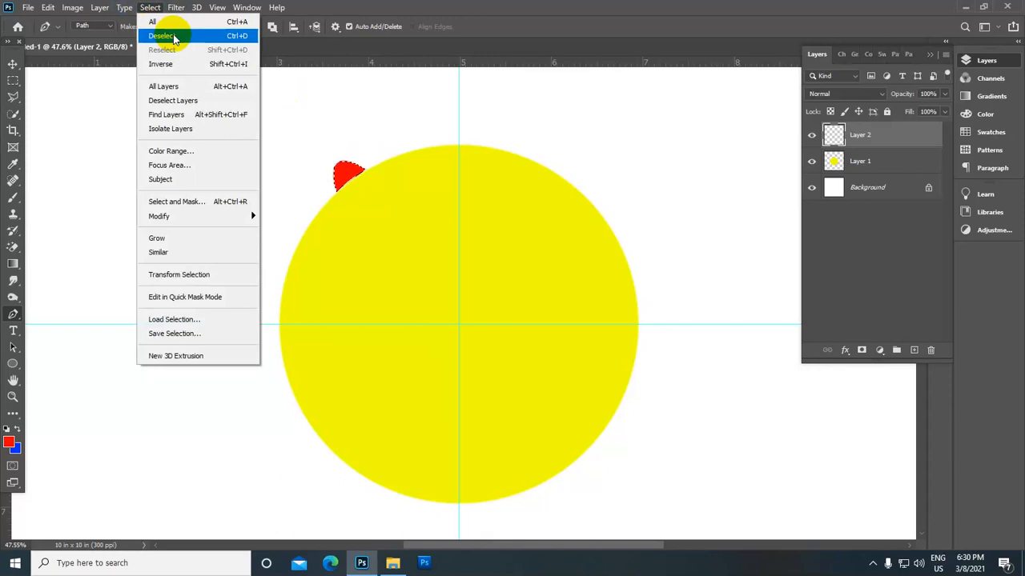
click(160, 35)
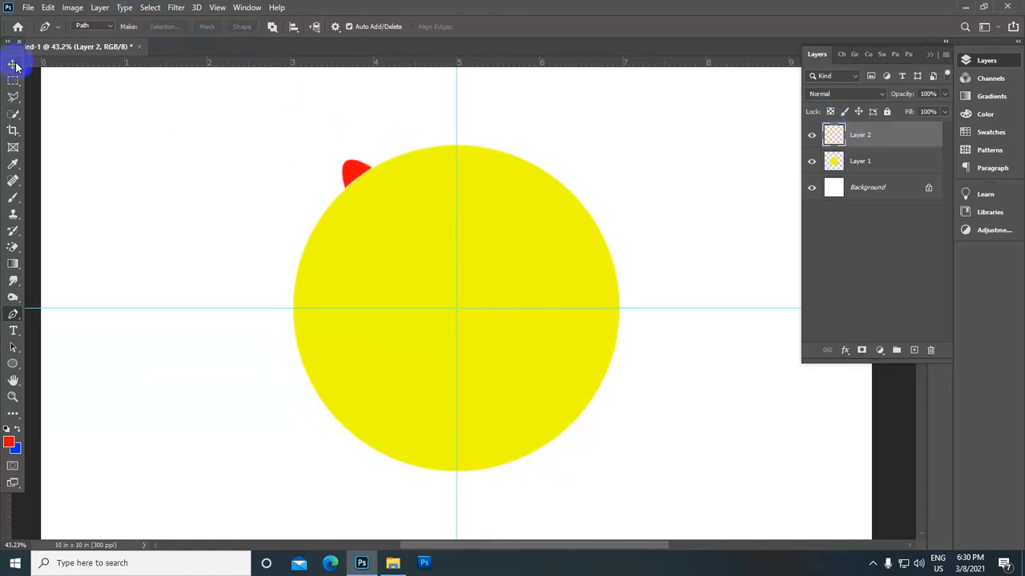
Move and rotate duplicated spike copies along the sun's edge to complete the ring
click(13, 66)
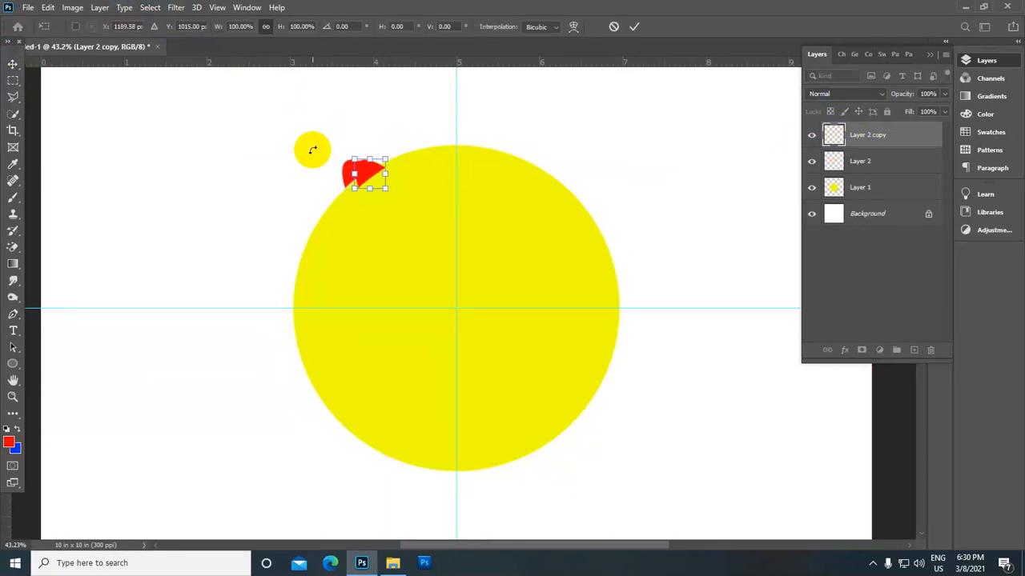
drag(367, 175, 384, 174)
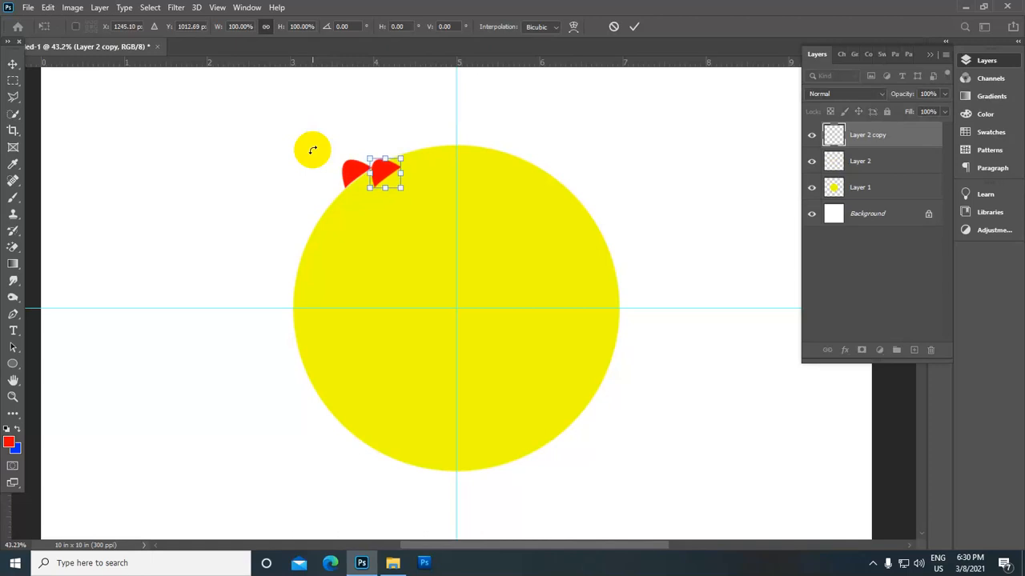
drag(384, 173, 392, 170)
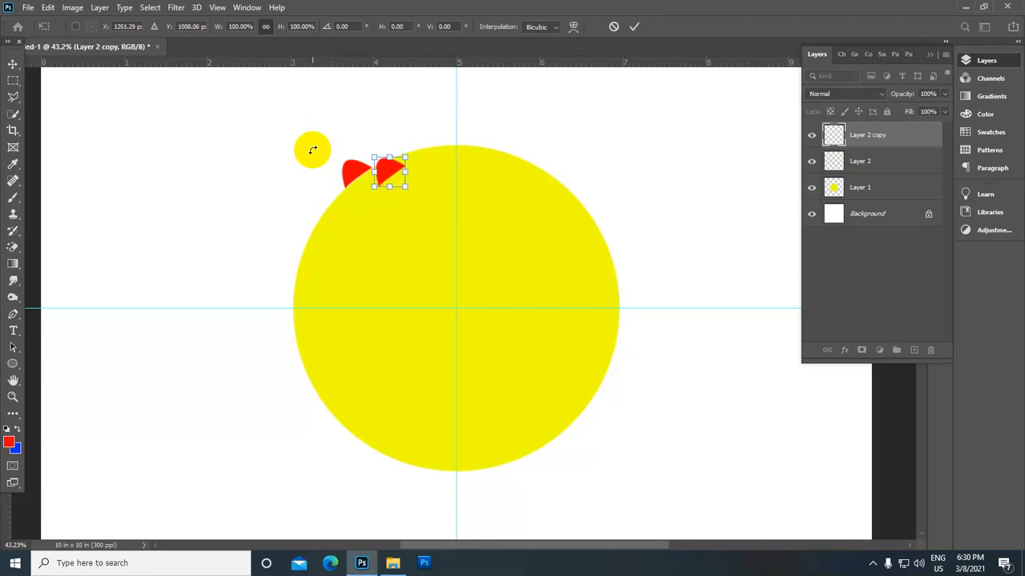
drag(388, 173, 388, 147)
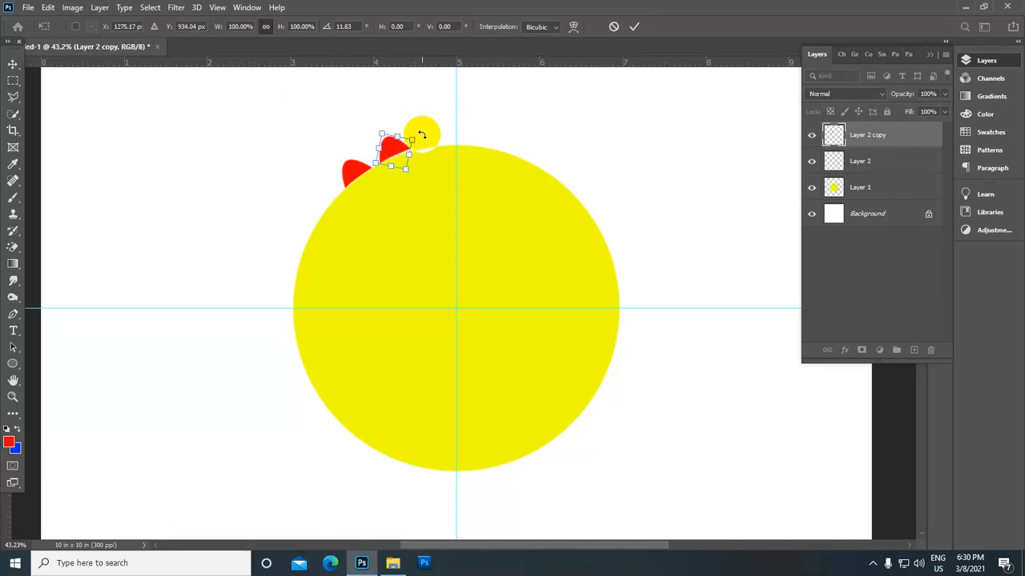
drag(423, 134, 436, 135)
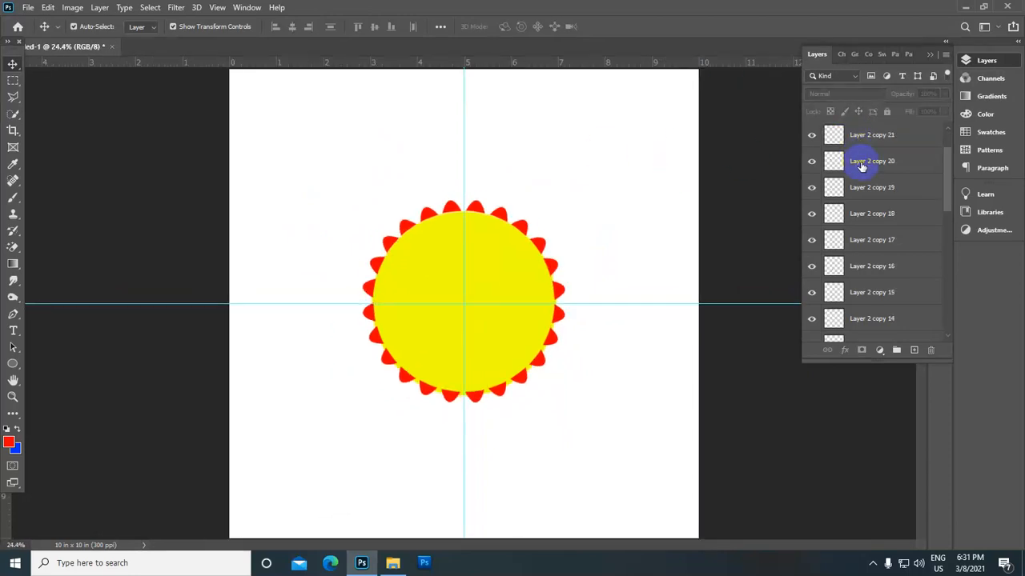
Merge the yellow disc and all spike layers into one sun layer
scroll(down, 3)
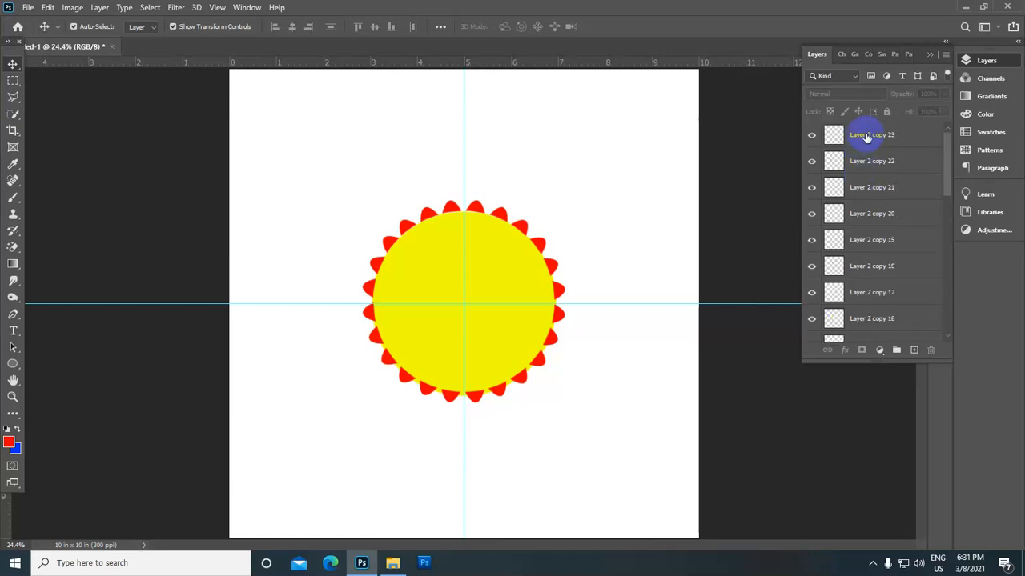
scroll(down, 3)
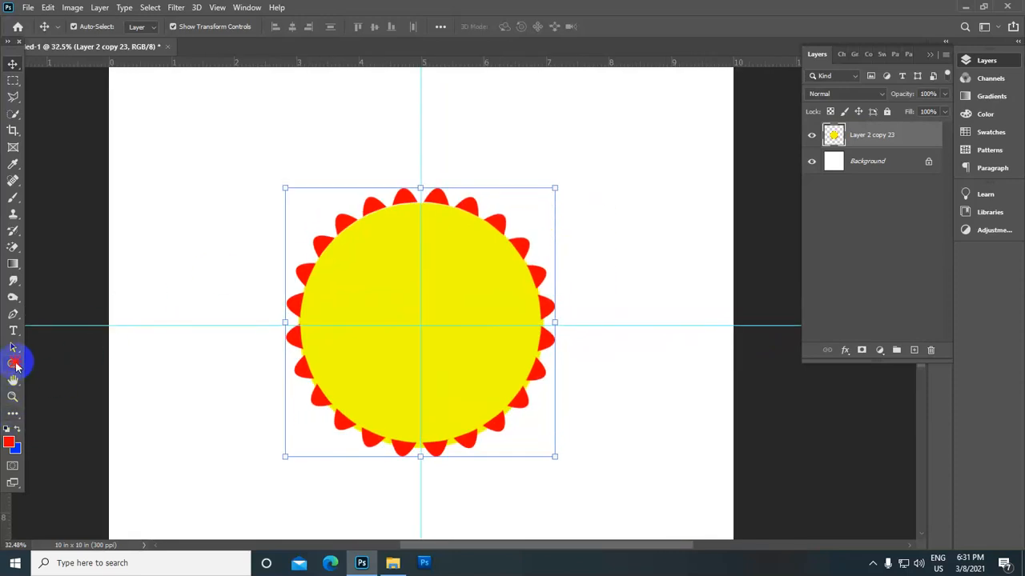
click(15, 362)
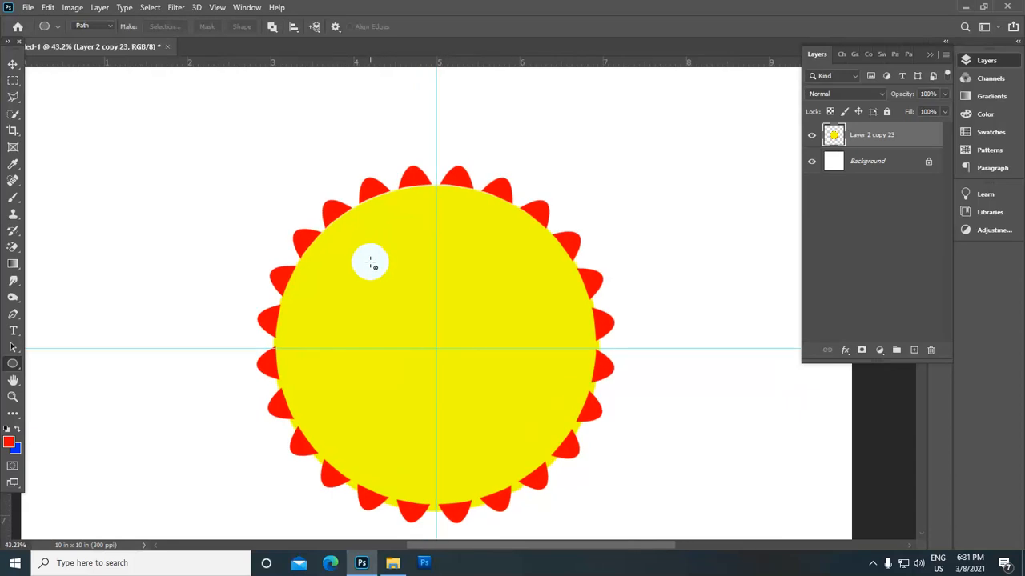
mouse_move(362, 263)
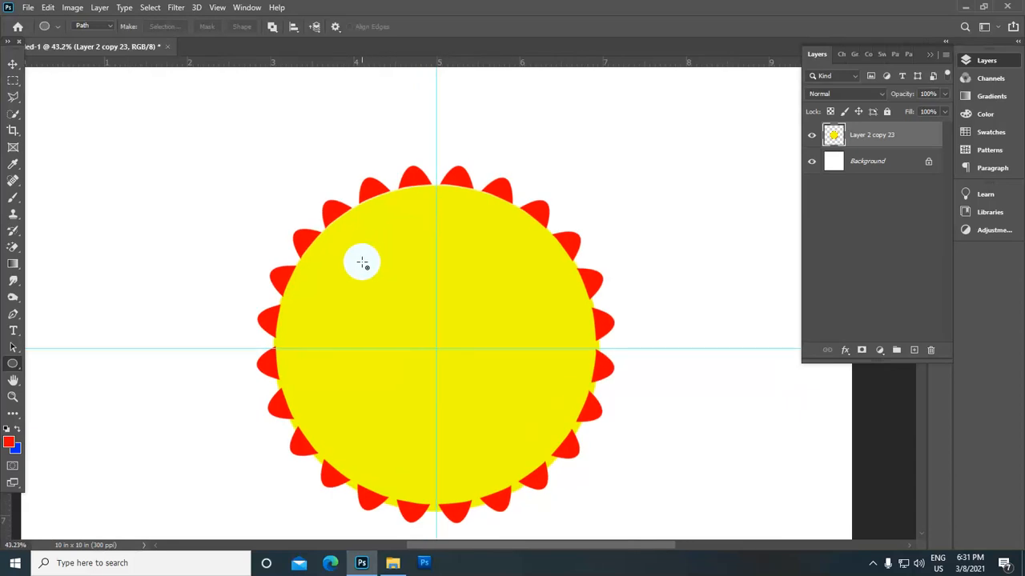
mouse_move(358, 265)
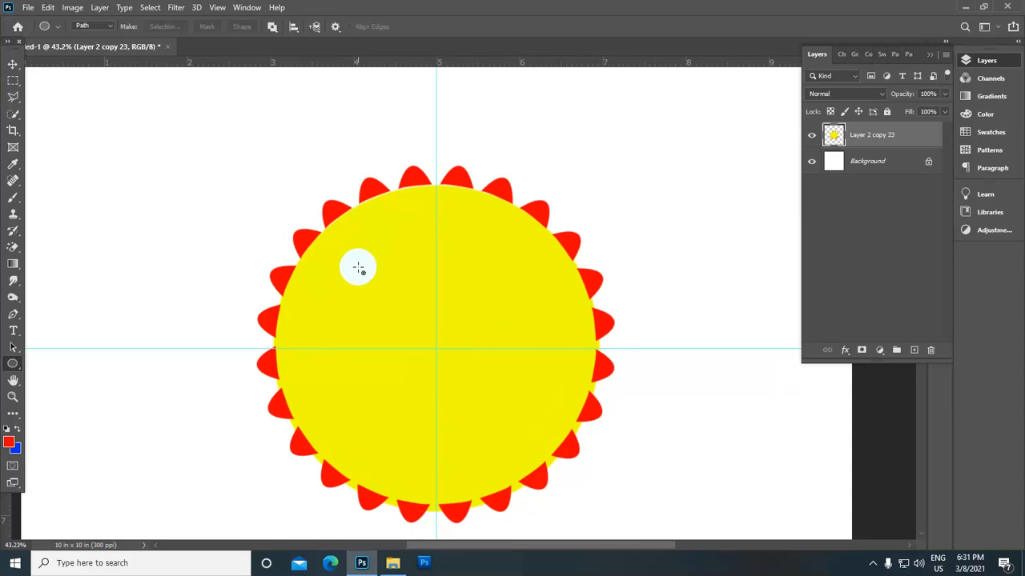
mouse_move(355, 270)
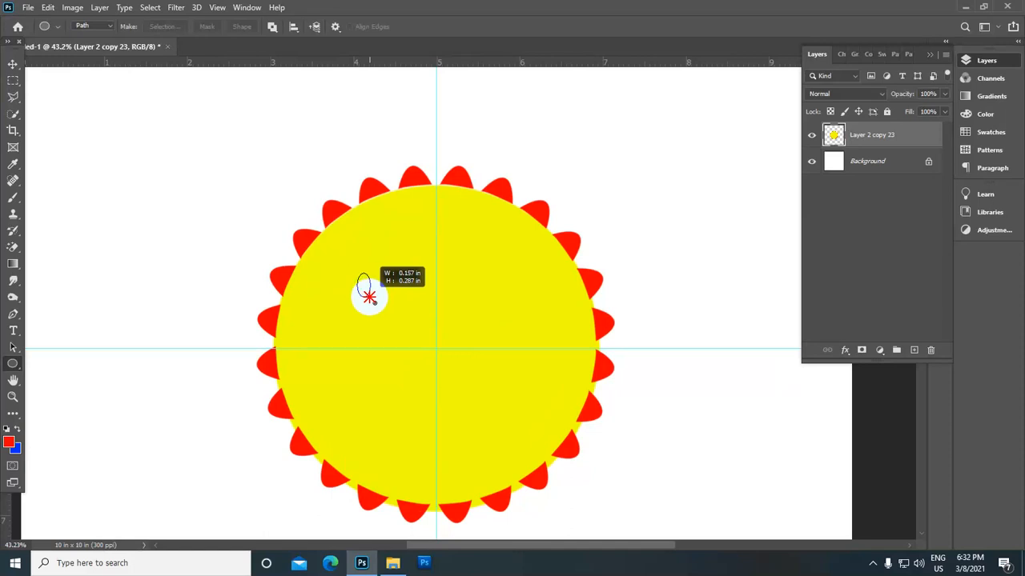
Turn a small oval path into a selection and fill it black on a new layer as an eye
click(896, 349)
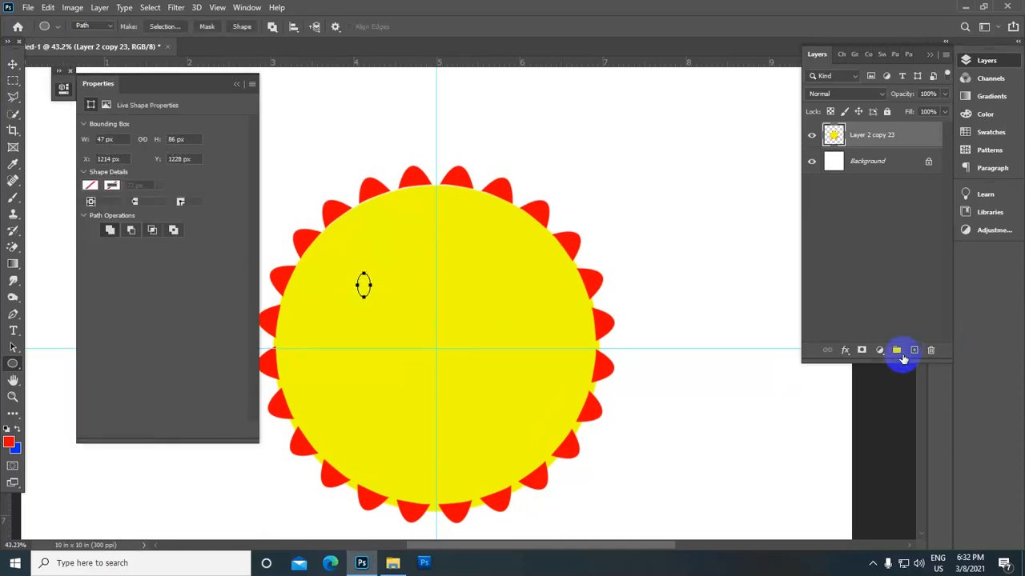
click(914, 350)
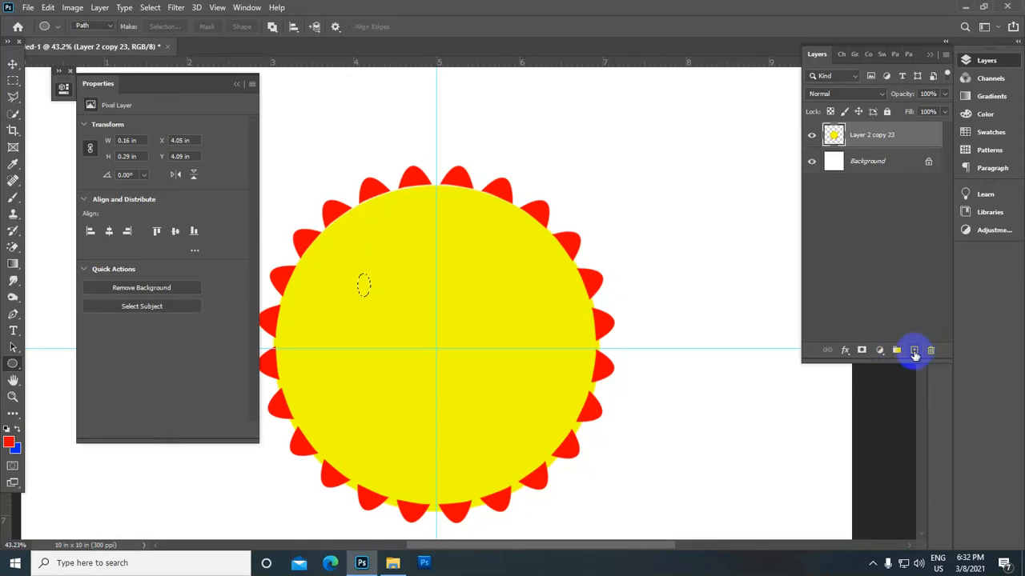
click(914, 351)
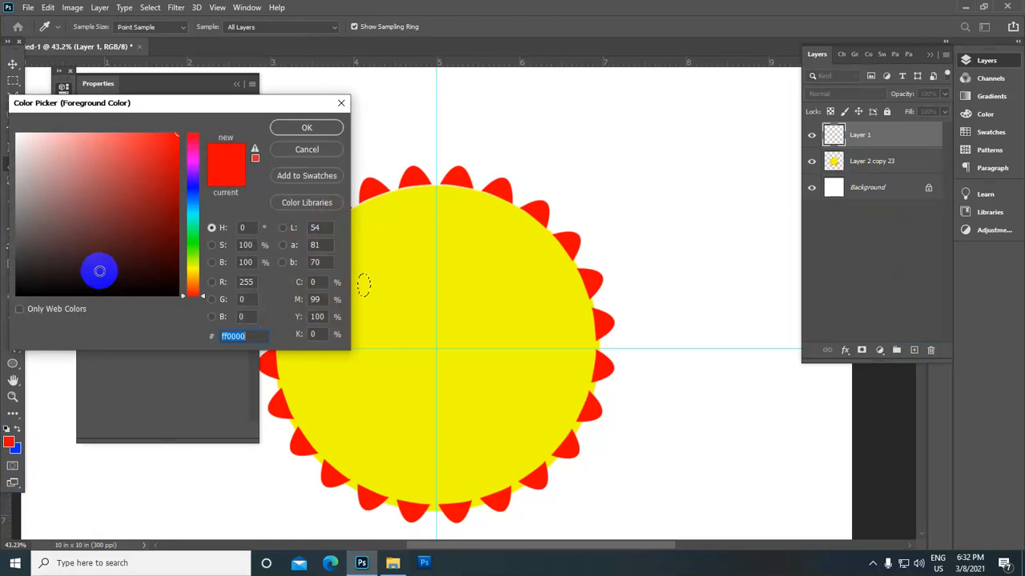
click(307, 128)
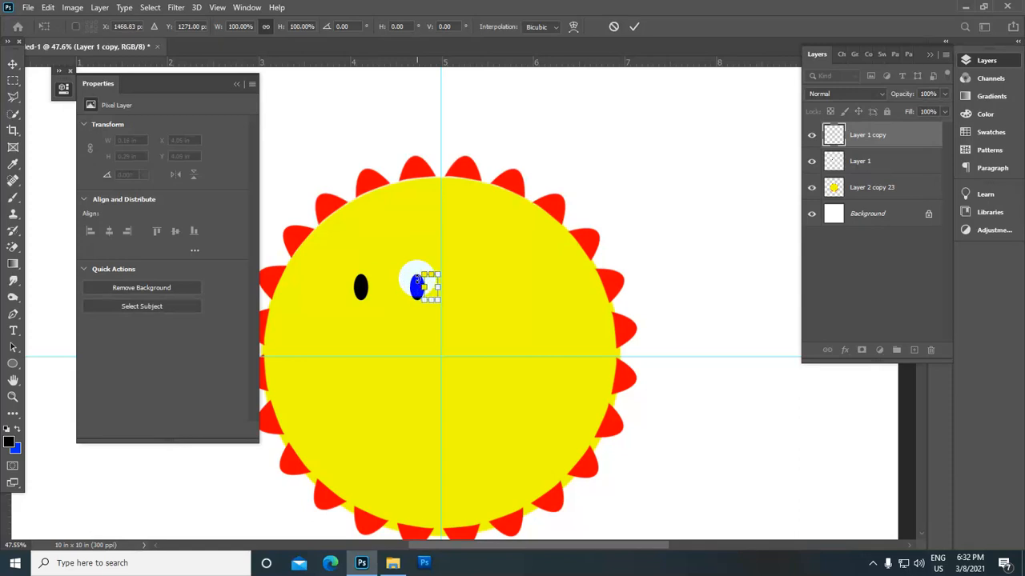
Move the duplicated eye to the right and reposition the left eye for even spacing
drag(420, 287, 461, 287)
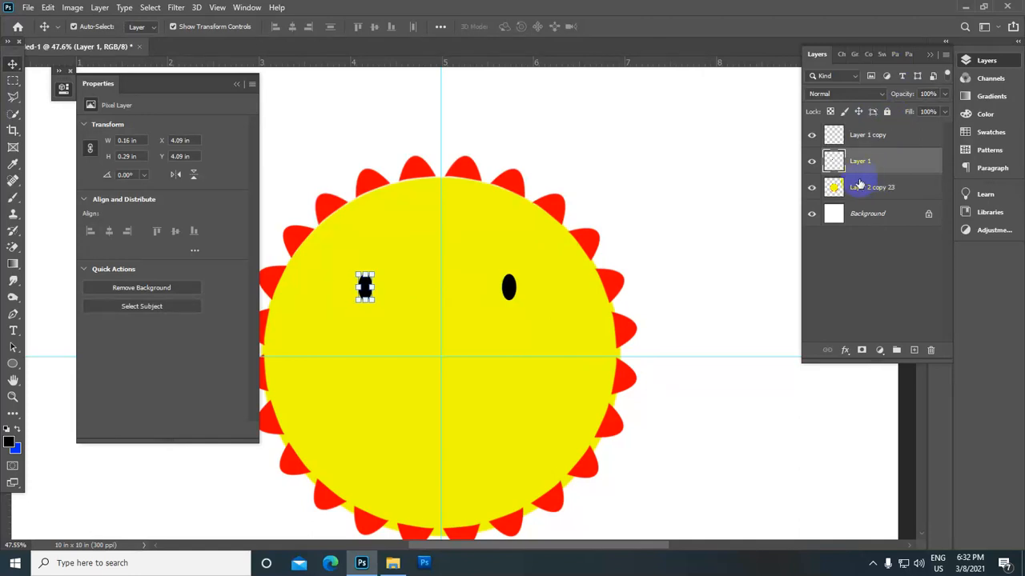
drag(365, 288, 370, 288)
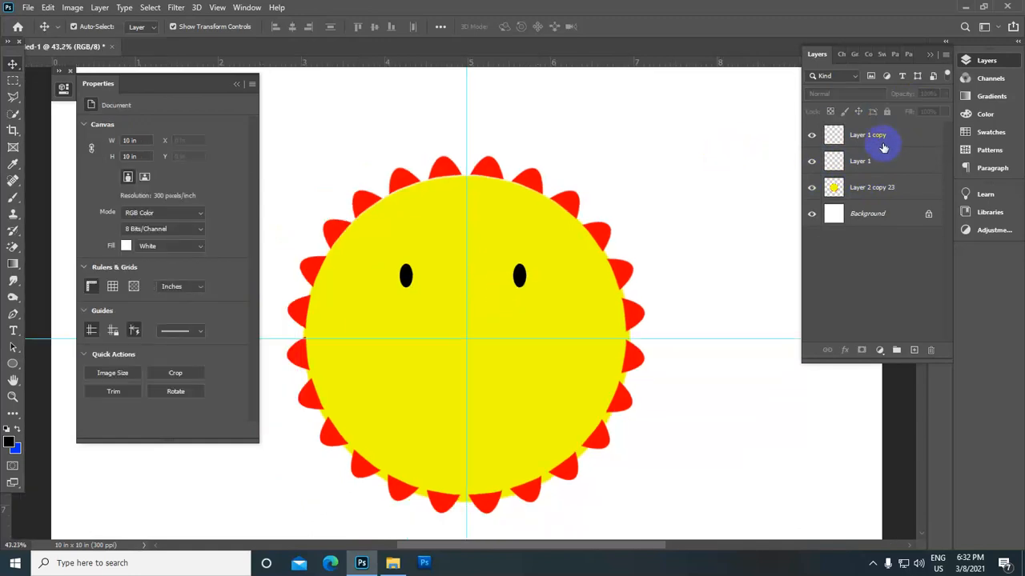
click(868, 134)
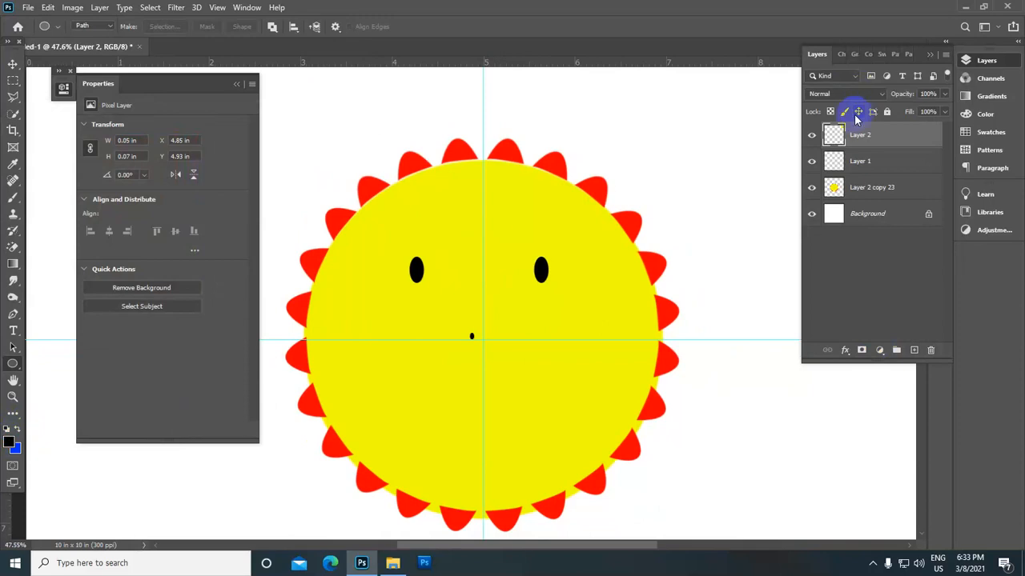
Position the second nostril dot and select both nostril layers in the Layers panel
click(13, 64)
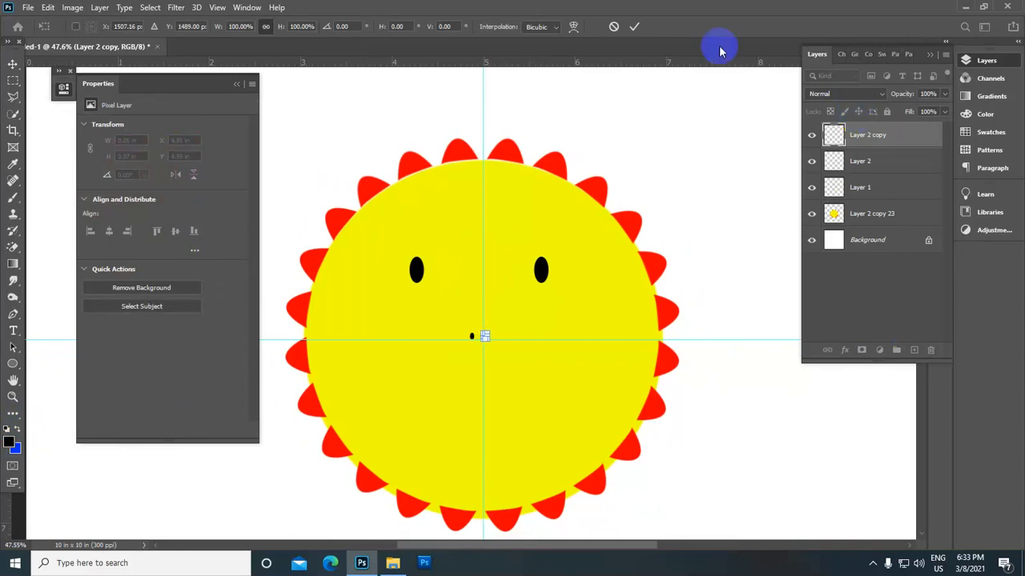
click(859, 160)
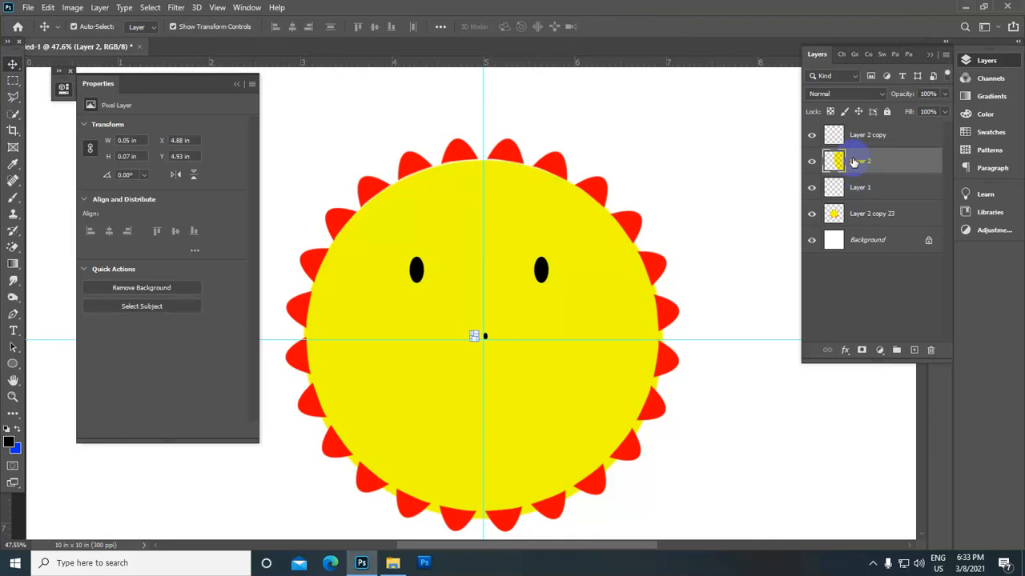
click(868, 134)
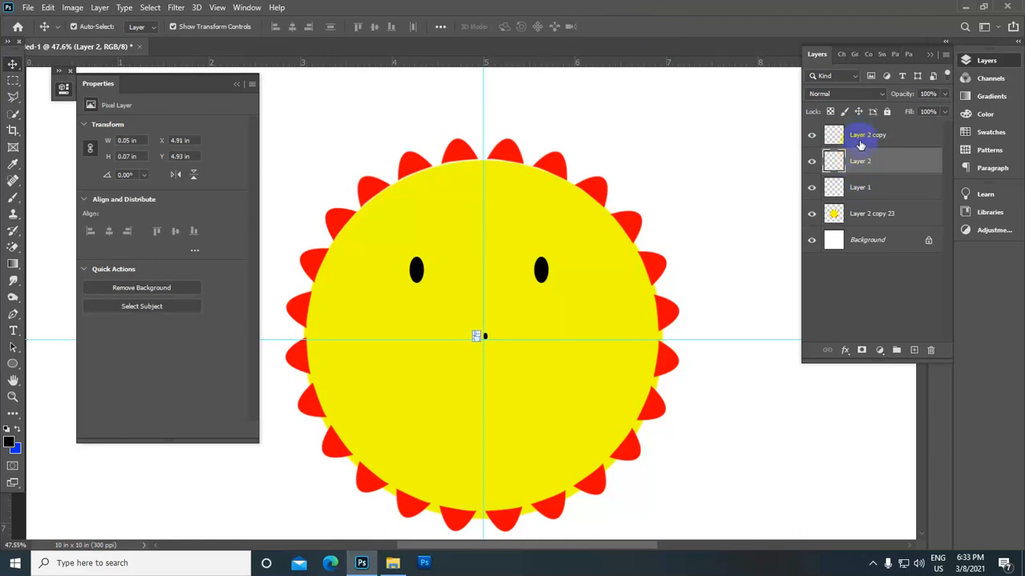
click(868, 134)
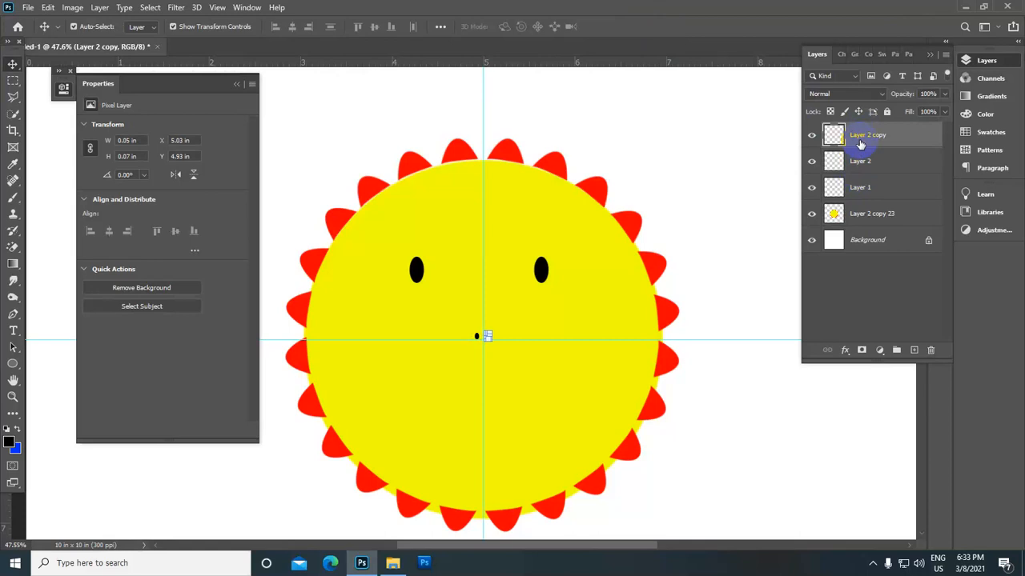
click(860, 160)
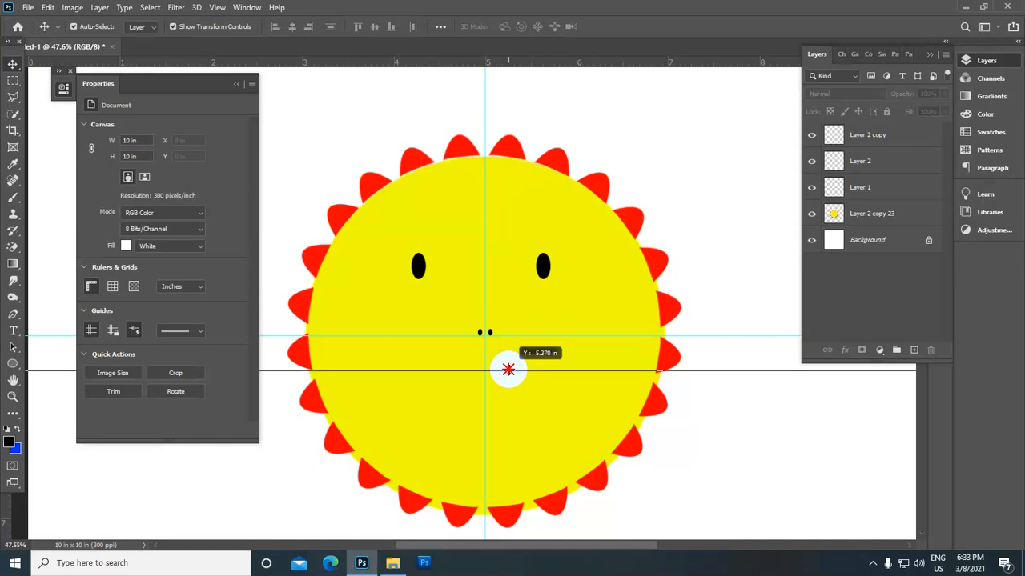
Shape a curved smile path under the nose on a new guide and set black as foreground colour
drag(509, 369, 509, 365)
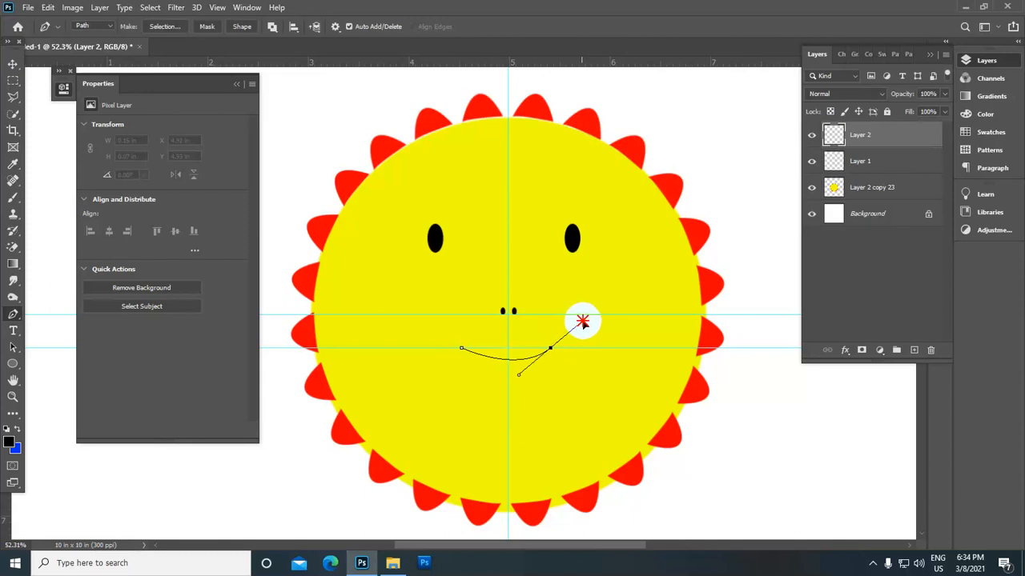
drag(583, 320, 602, 301)
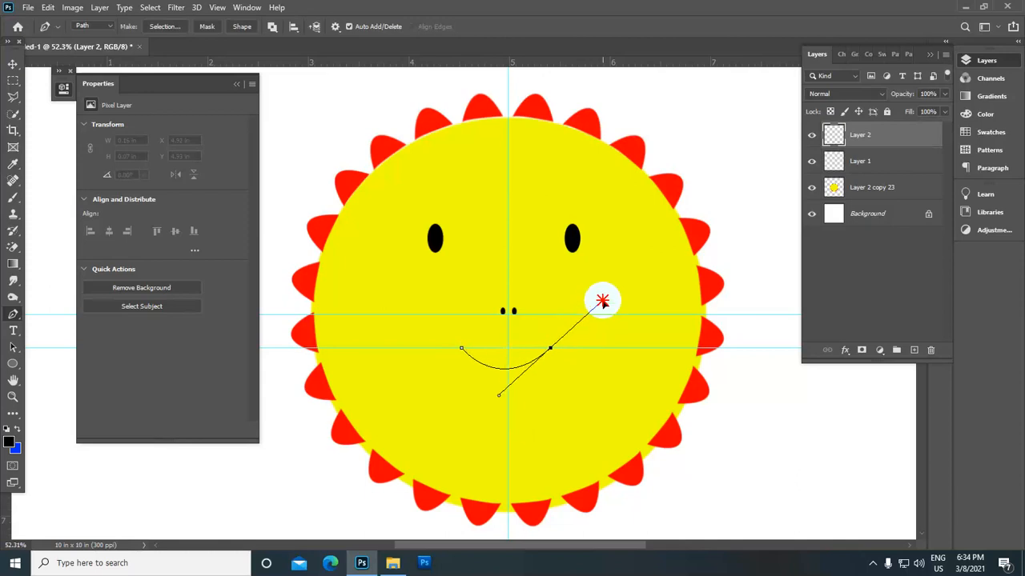
drag(602, 301, 589, 320)
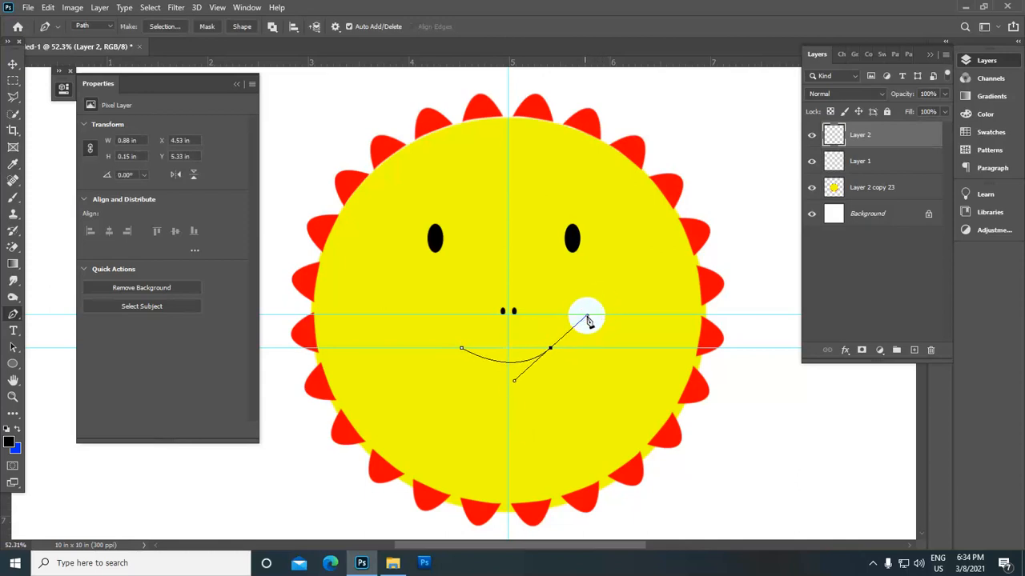
drag(589, 317, 551, 346)
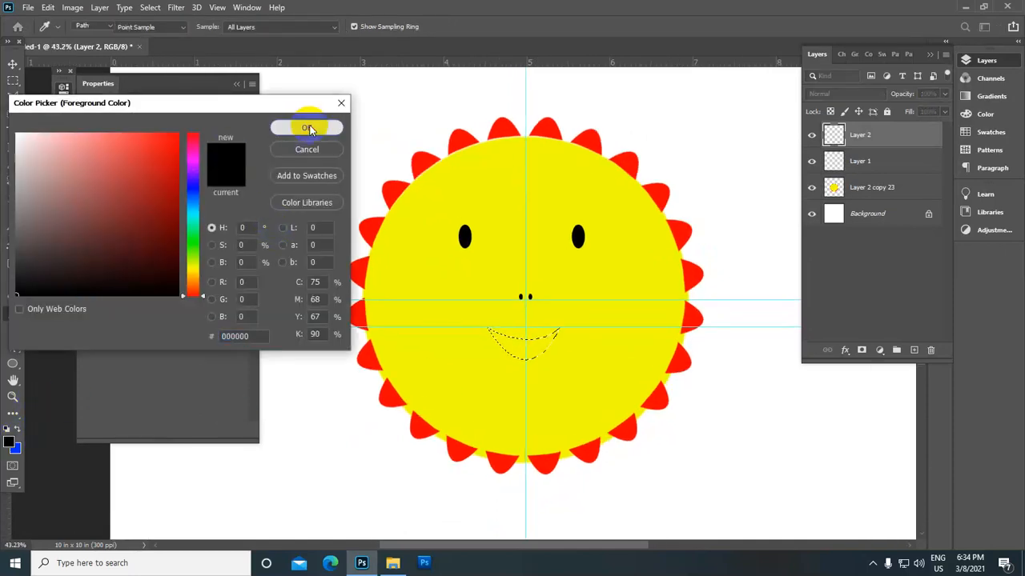
click(307, 128)
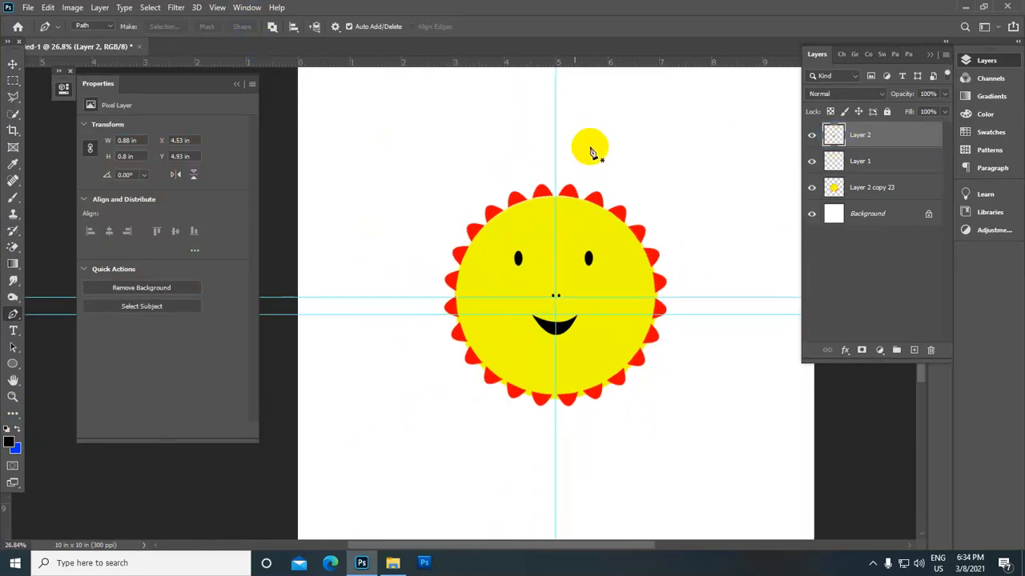
Fill the smile selection black and merge the sun's parts into one layer
click(218, 7)
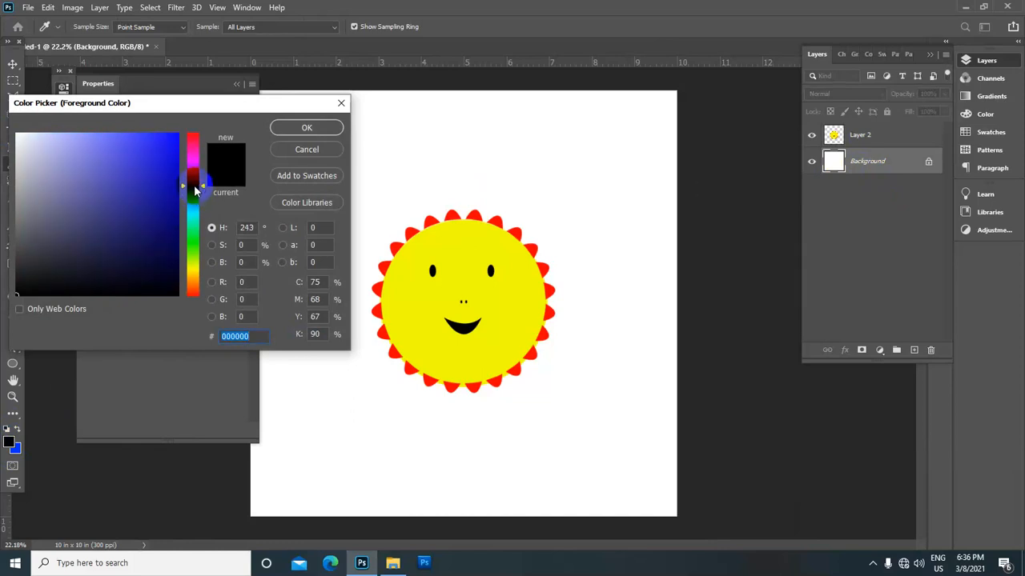
Choose a saturated blue (#4800ff) in the Color Picker as the foreground colour
click(154, 168)
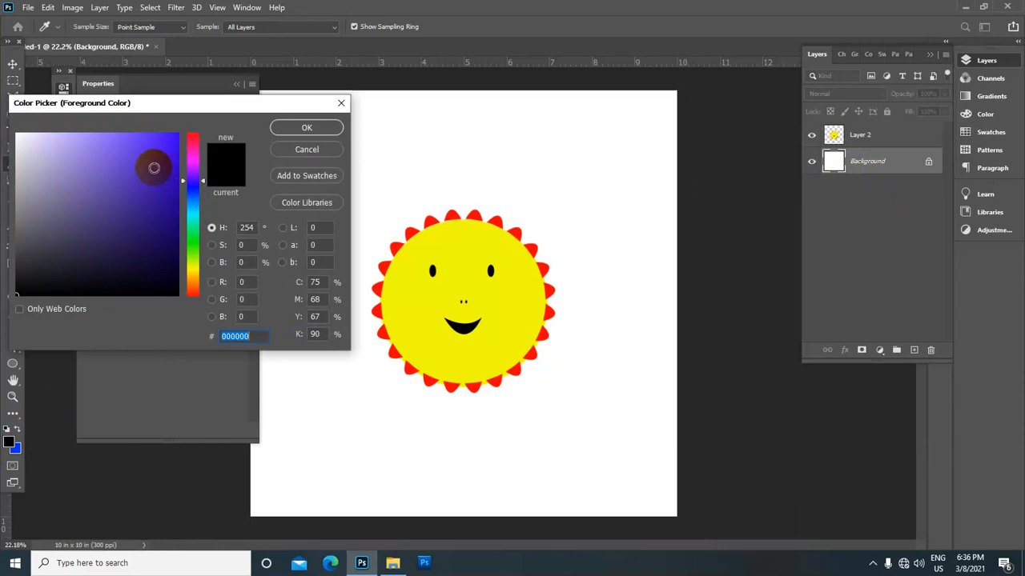
click(154, 126)
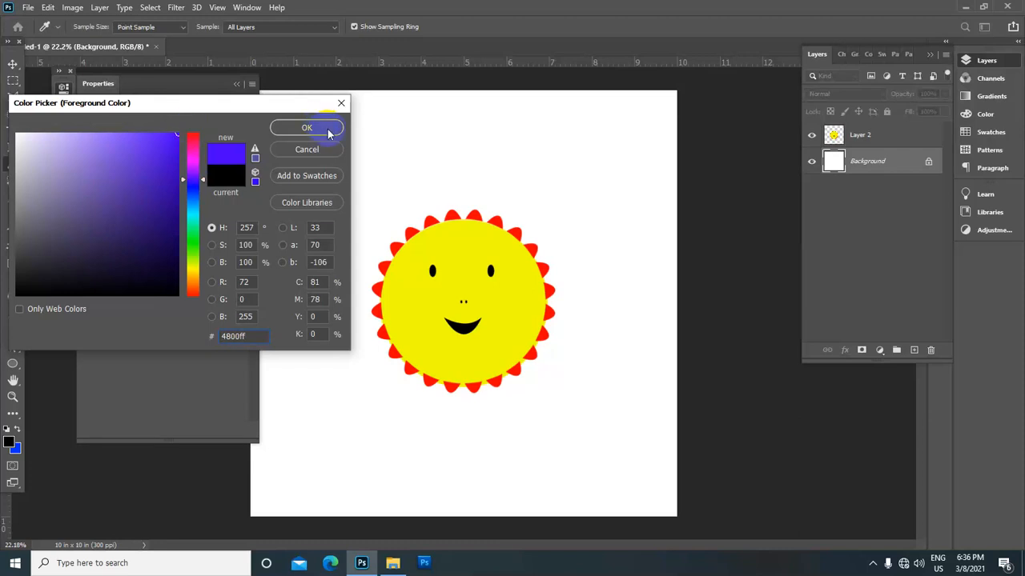
click(307, 128)
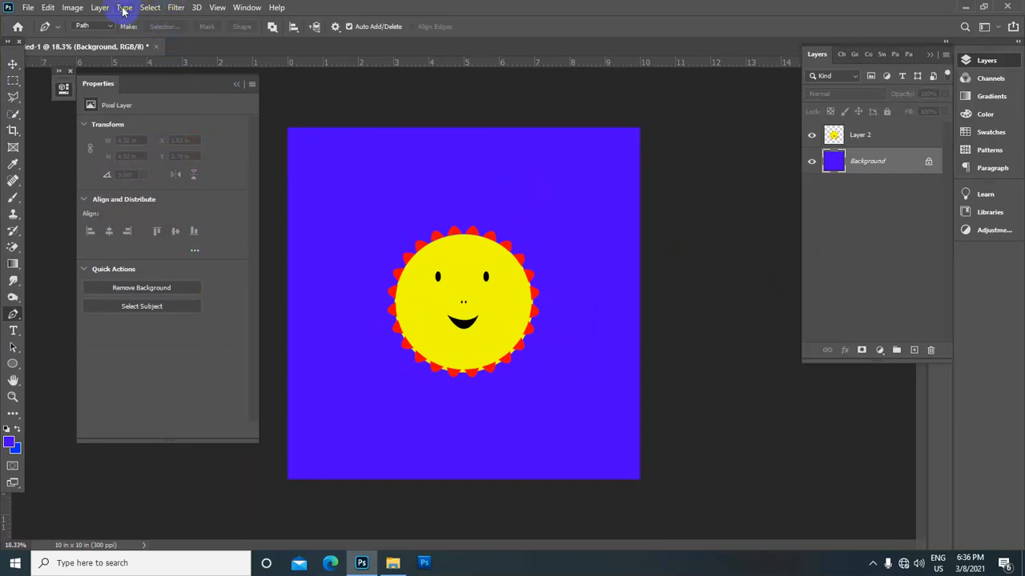
Start a Lens Flare filter on the blue background, settling on the 50-300mm Zoom lens type
click(176, 7)
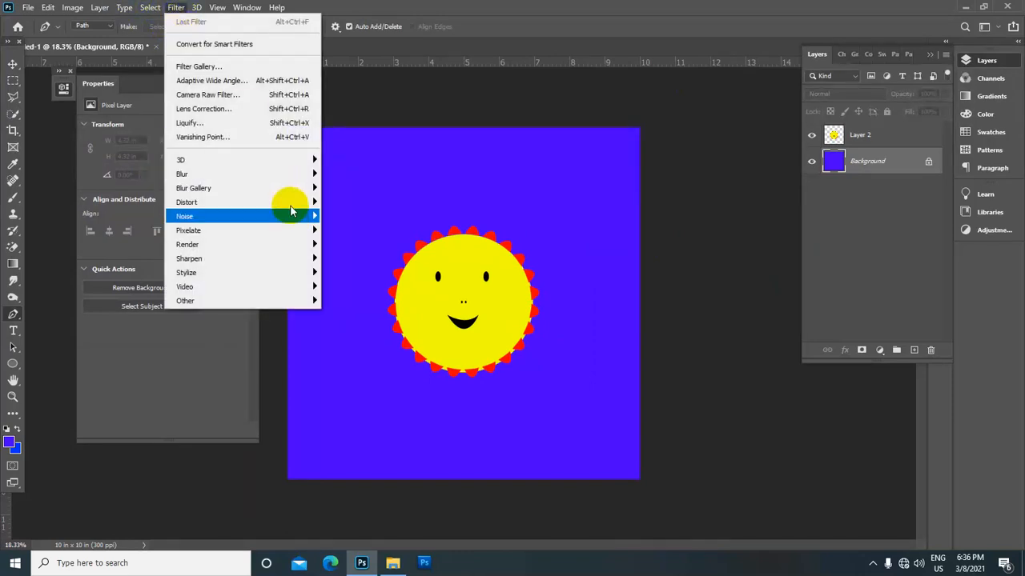
mouse_move(187, 244)
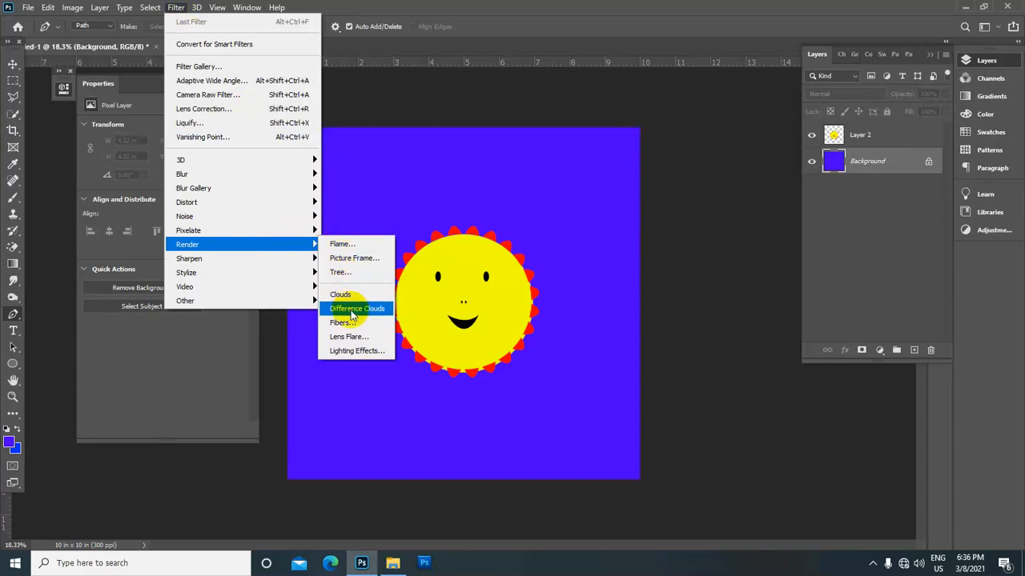
click(349, 336)
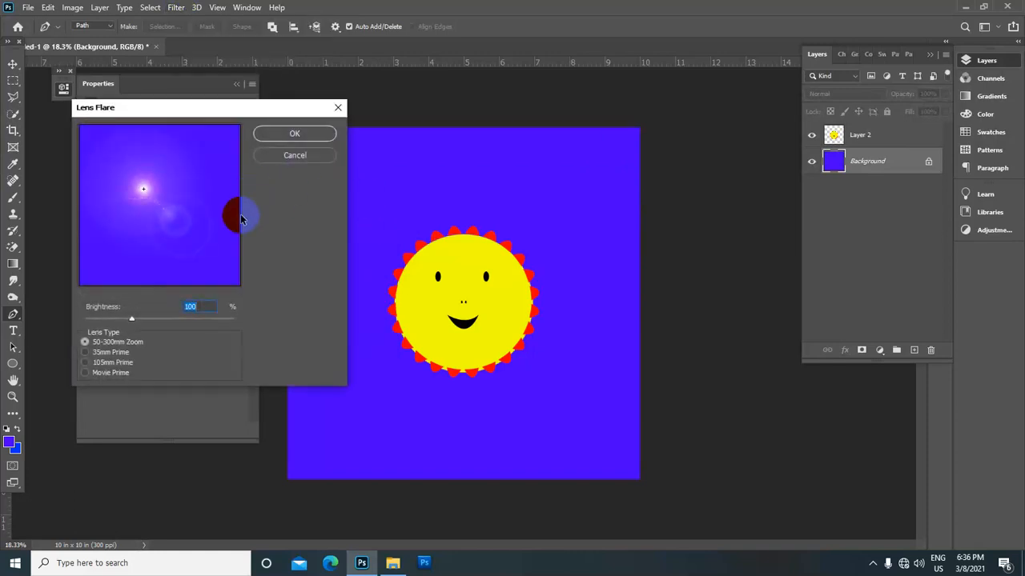
click(85, 352)
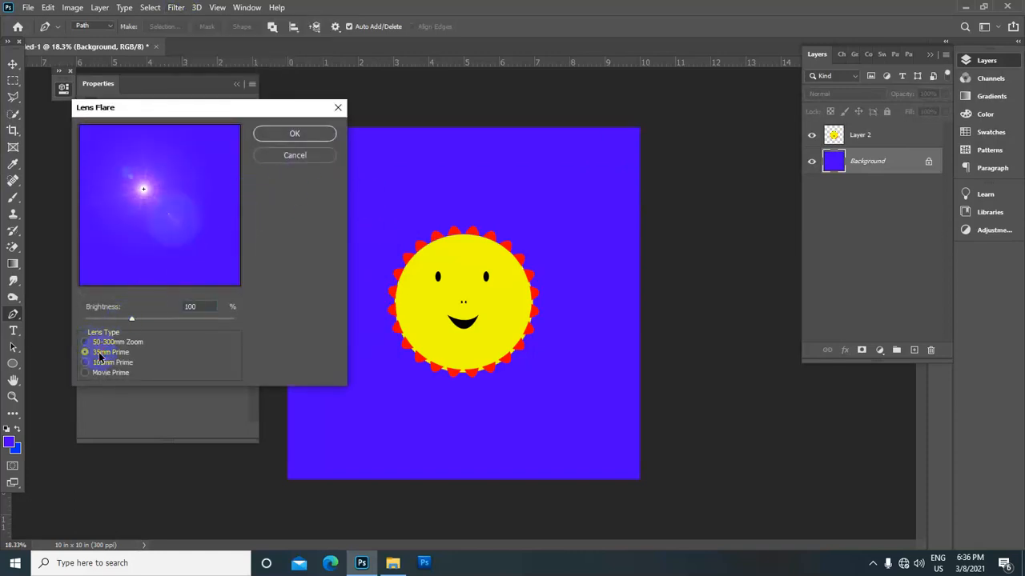
click(87, 361)
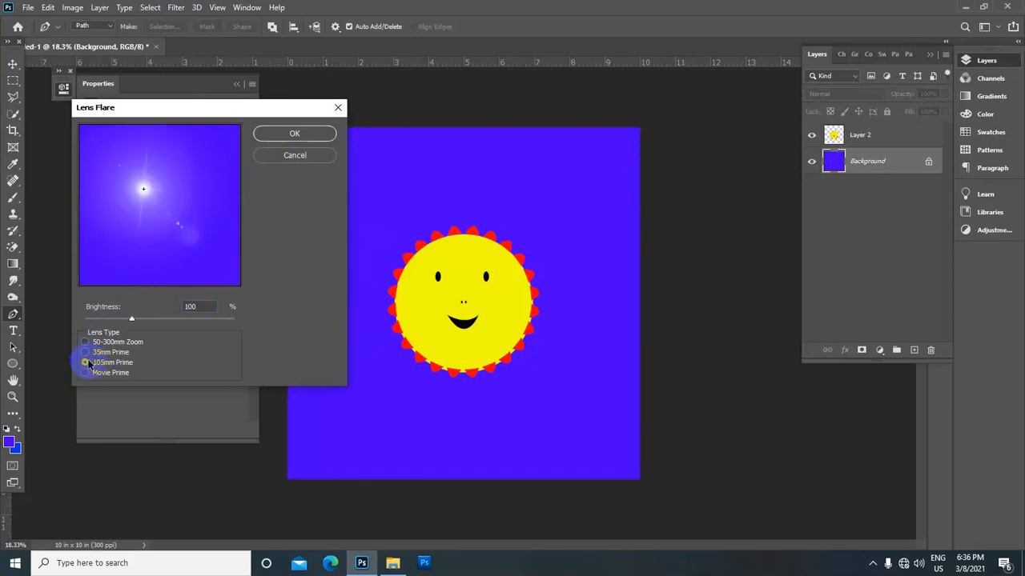
click(85, 352)
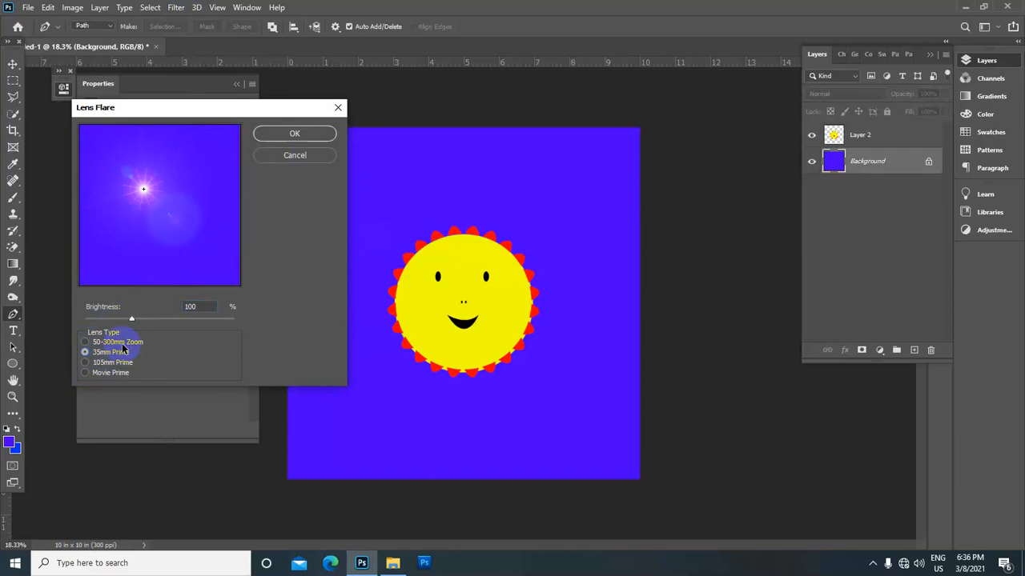
click(85, 343)
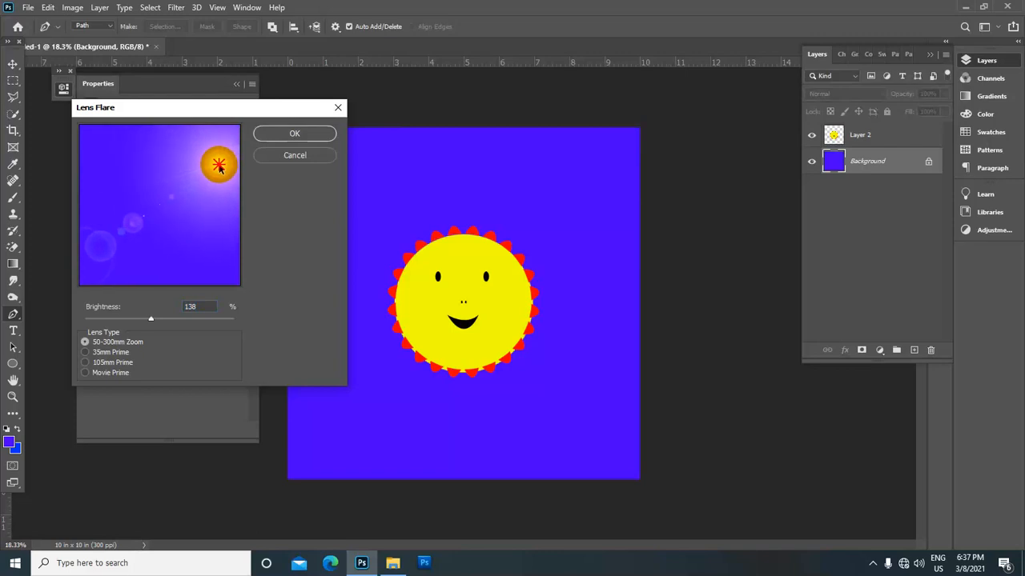
Move the flare centre toward the top right, raise its brightness and apply it
drag(217, 165, 211, 150)
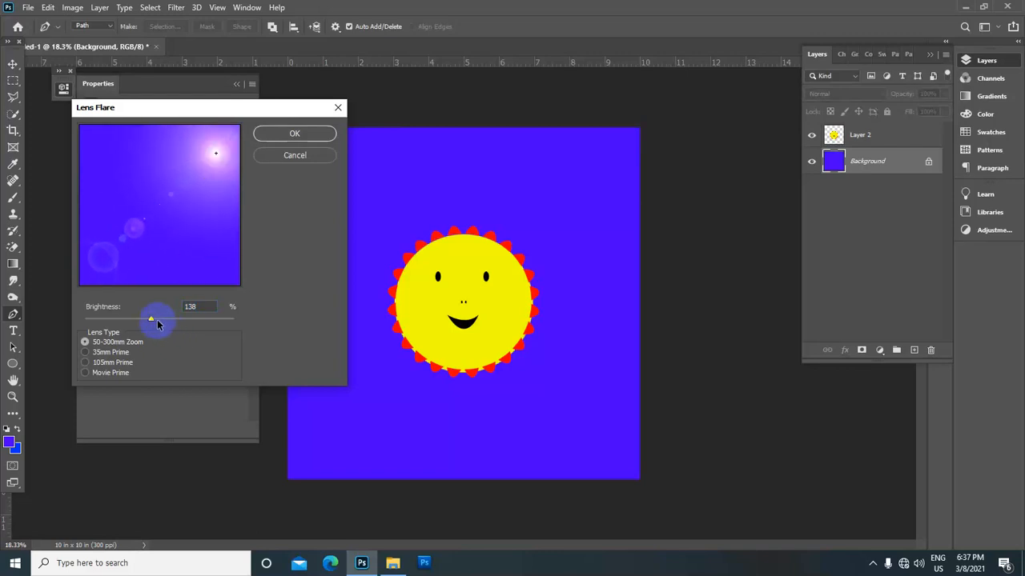
drag(150, 318, 153, 314)
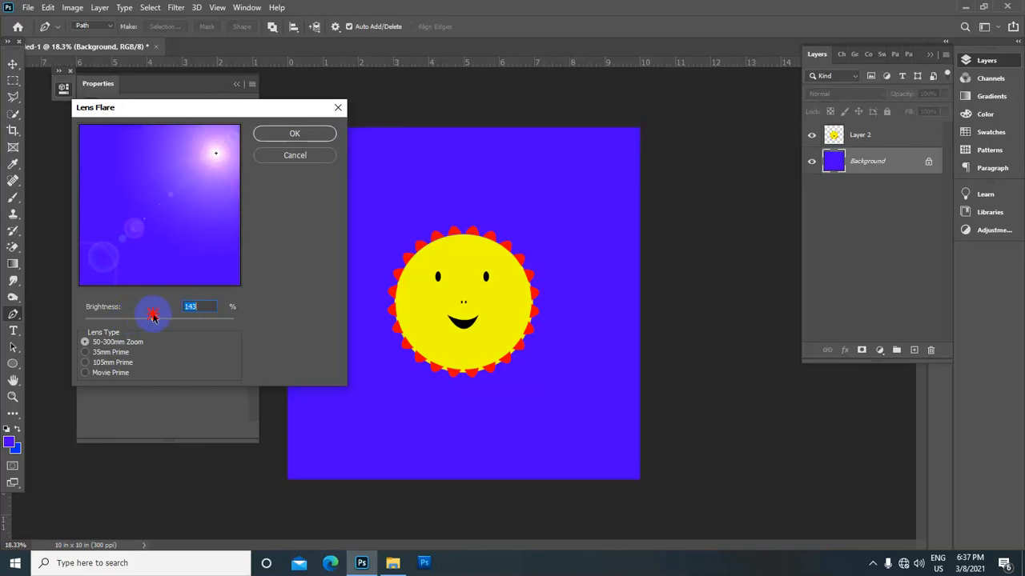
drag(154, 312, 163, 313)
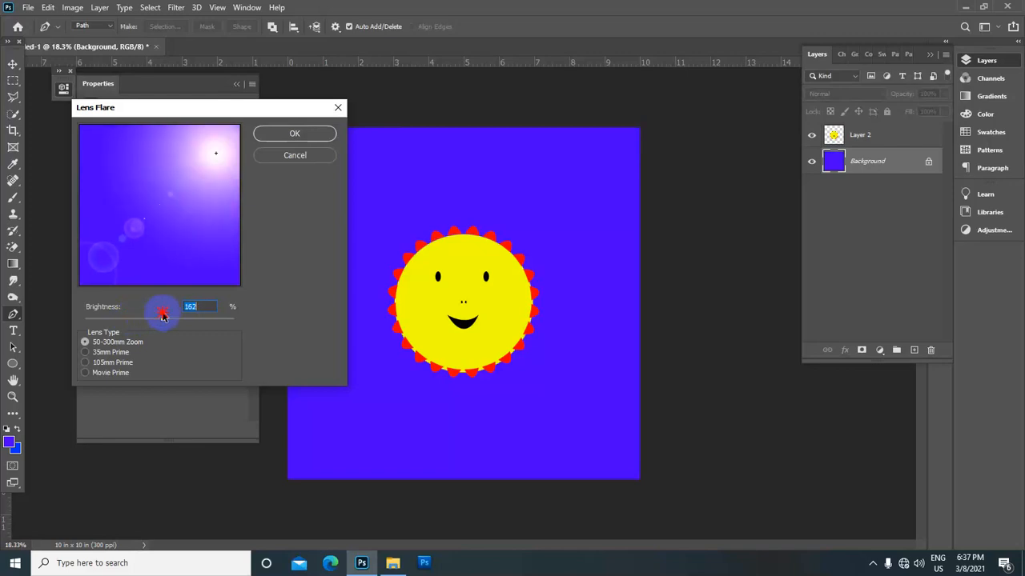
drag(161, 312, 166, 312)
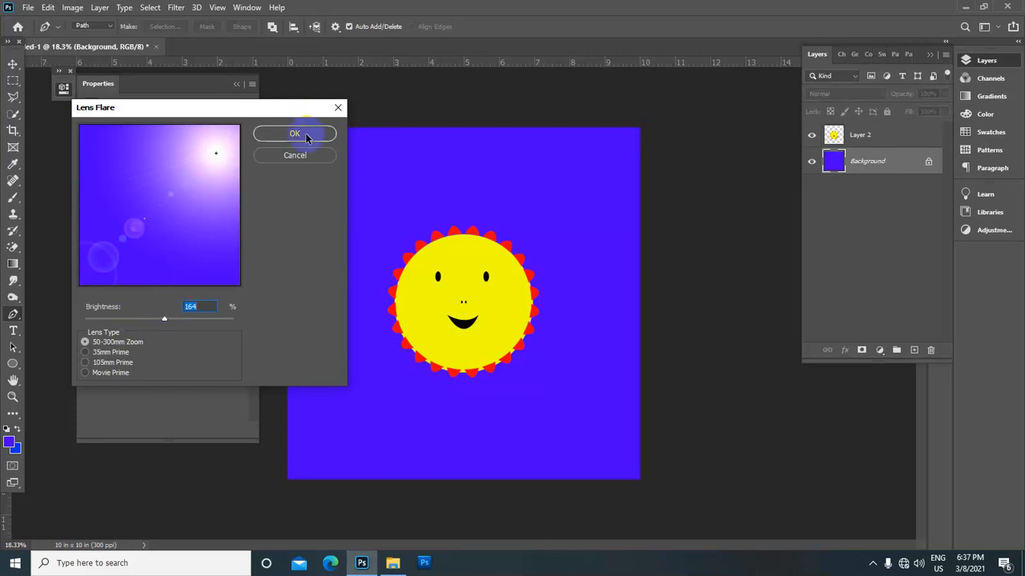
click(295, 133)
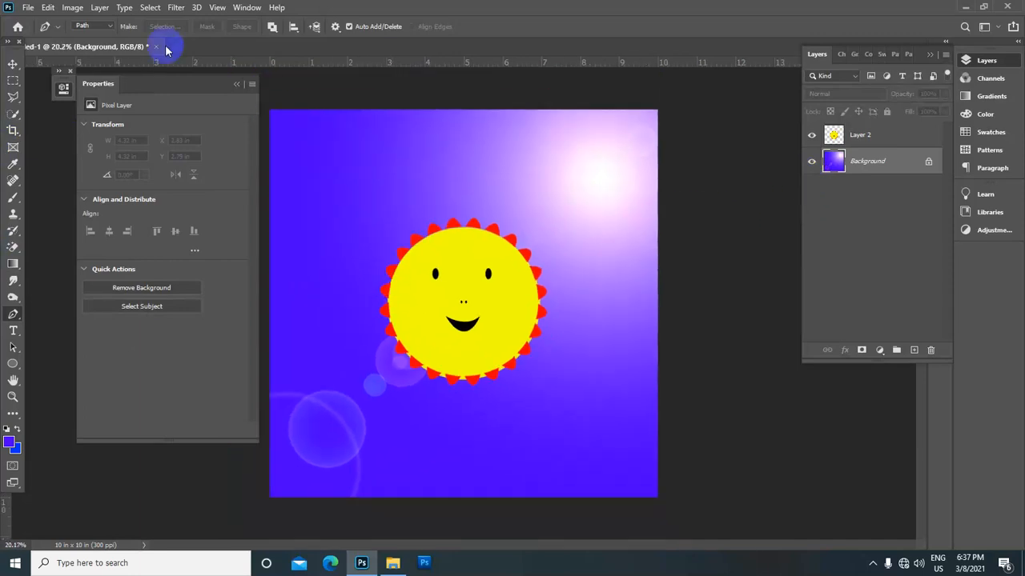
Open 02.psd from the Desktop as a second document
click(29, 6)
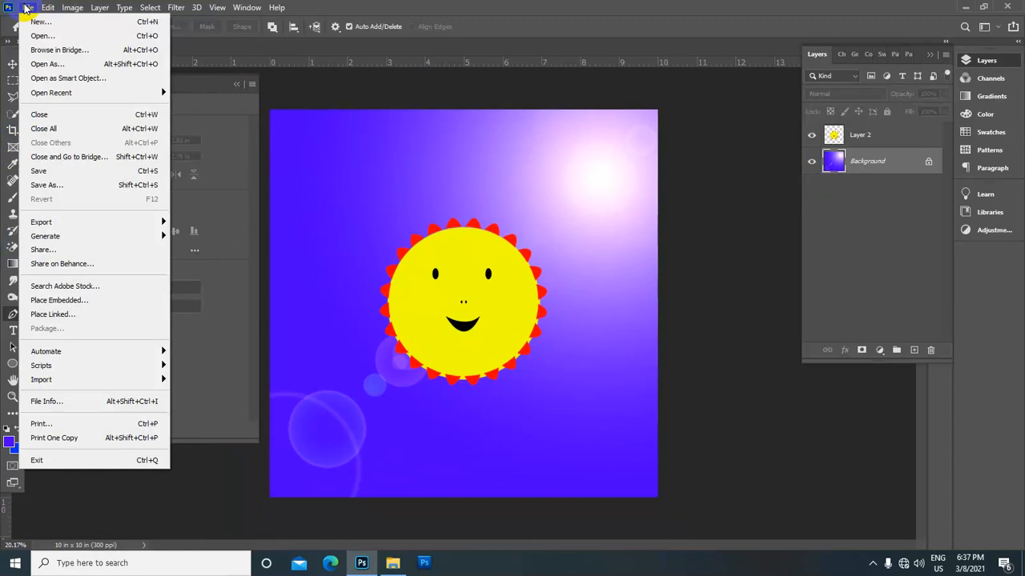
mouse_move(42, 35)
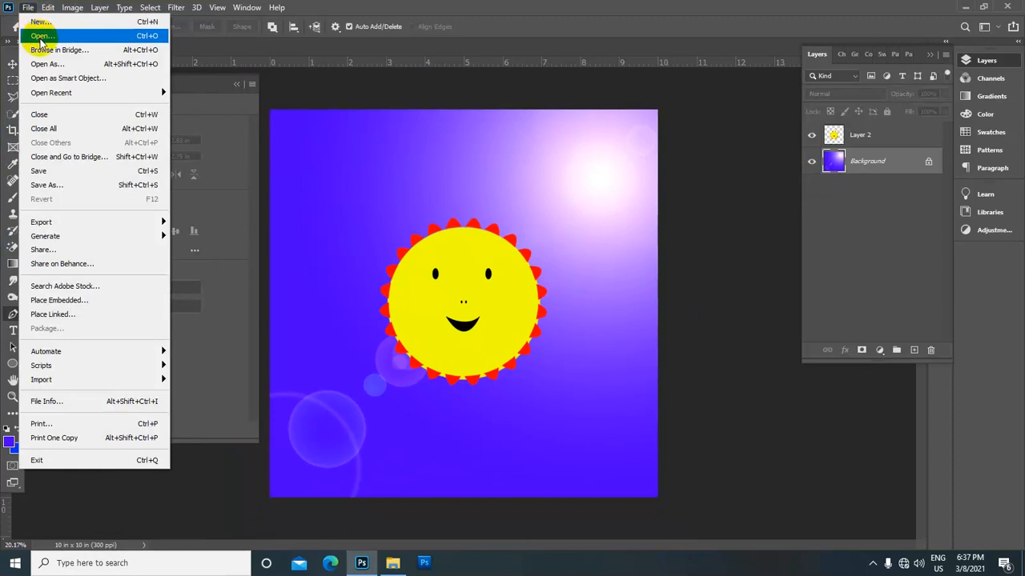
click(42, 36)
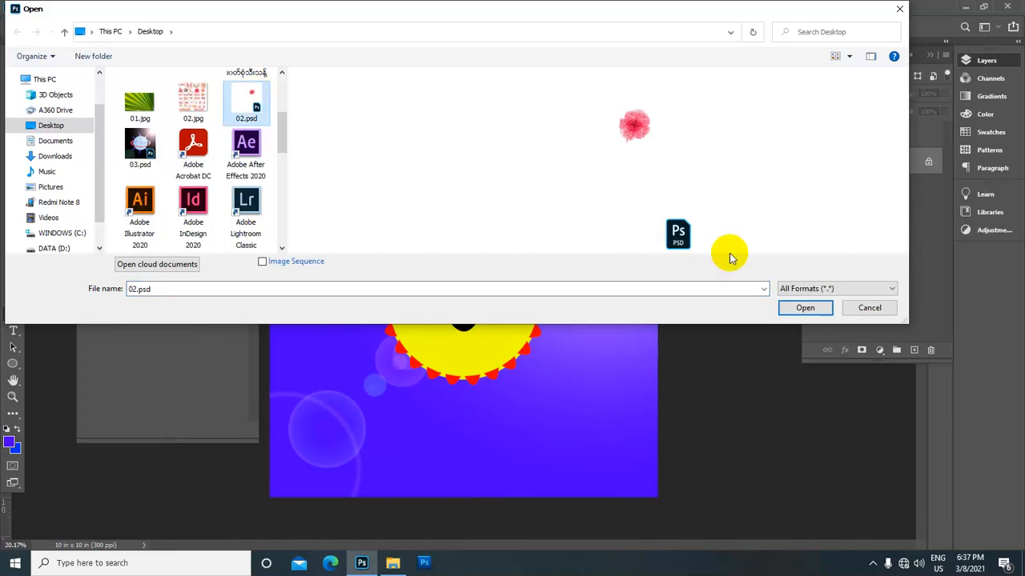
click(804, 307)
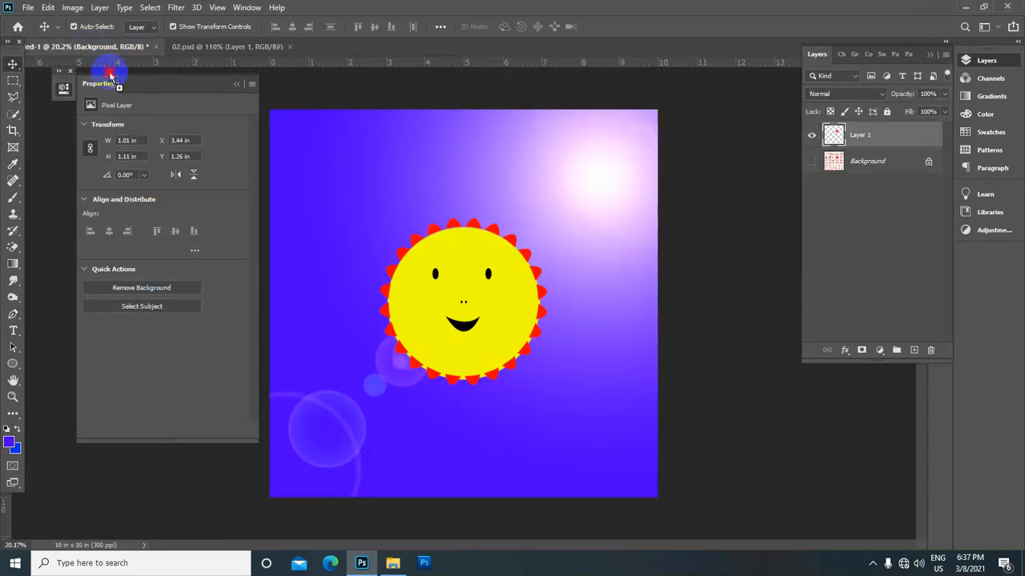
mouse_move(413, 248)
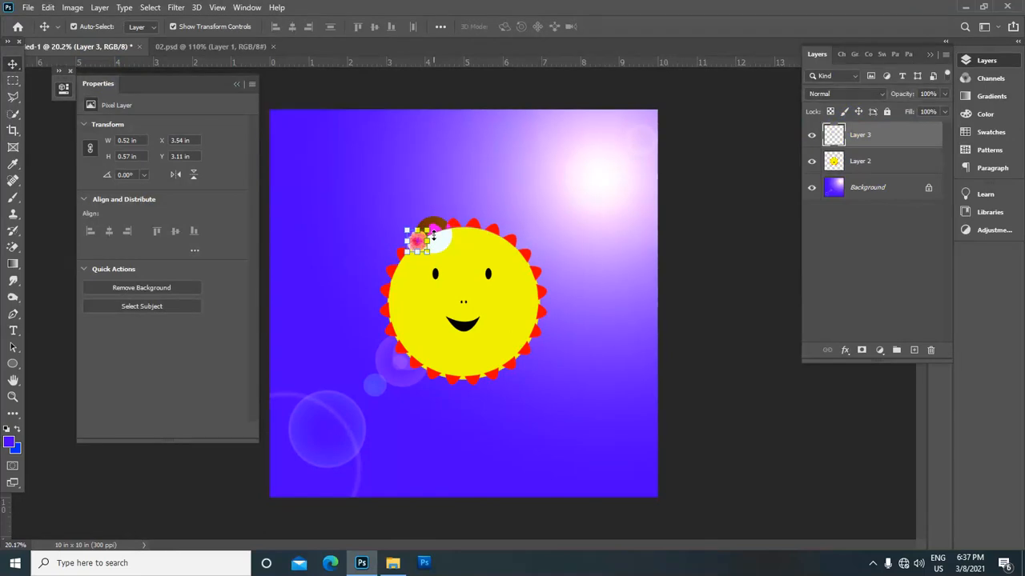
Drag the flower layer onto the sun's upper-left edge and fine-tune its position
drag(432, 237, 413, 240)
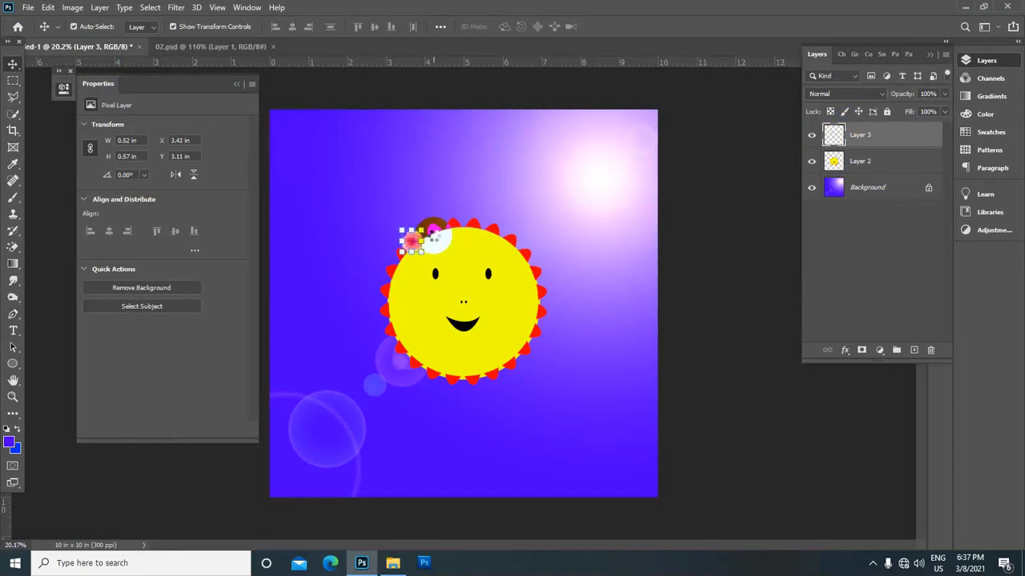
drag(435, 240, 409, 248)
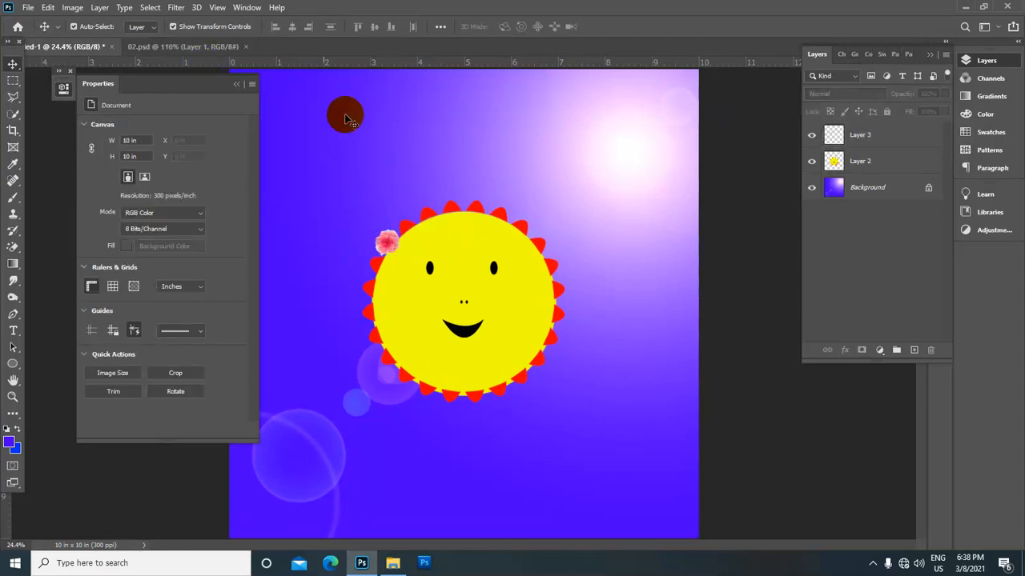
click(12, 329)
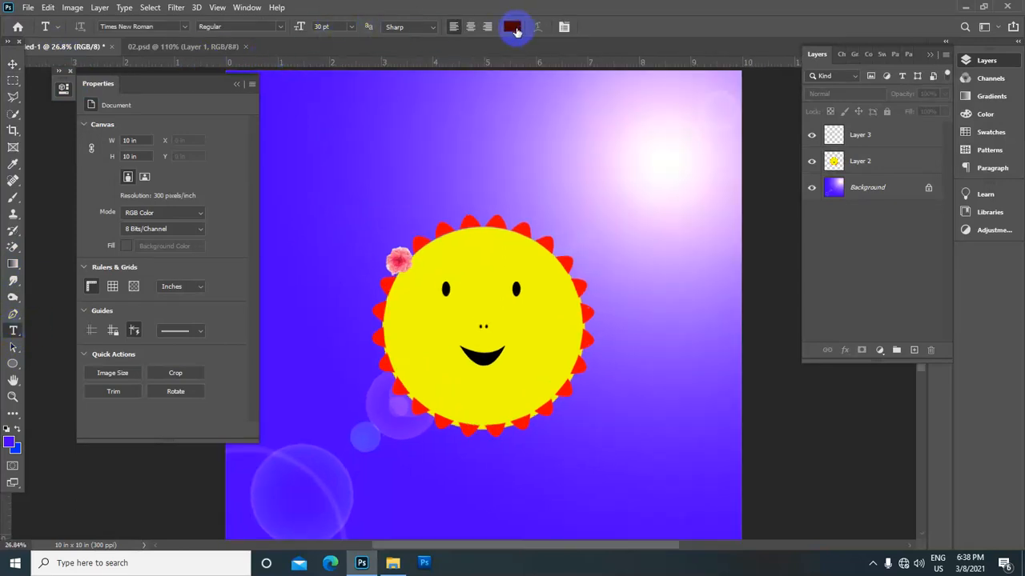
Set magenta (#ff00ff) as the Type tool's text colour
click(512, 25)
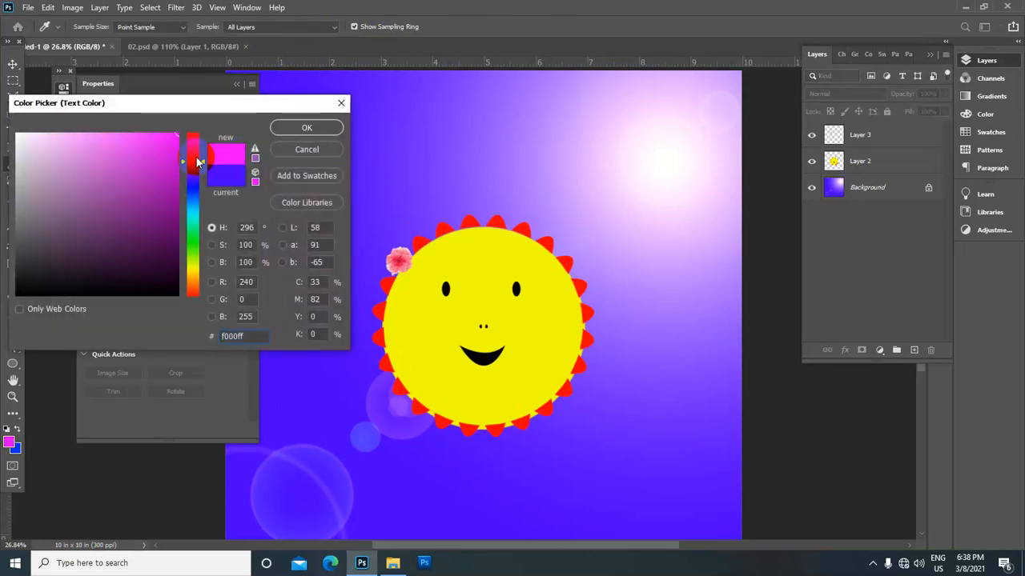
click(307, 128)
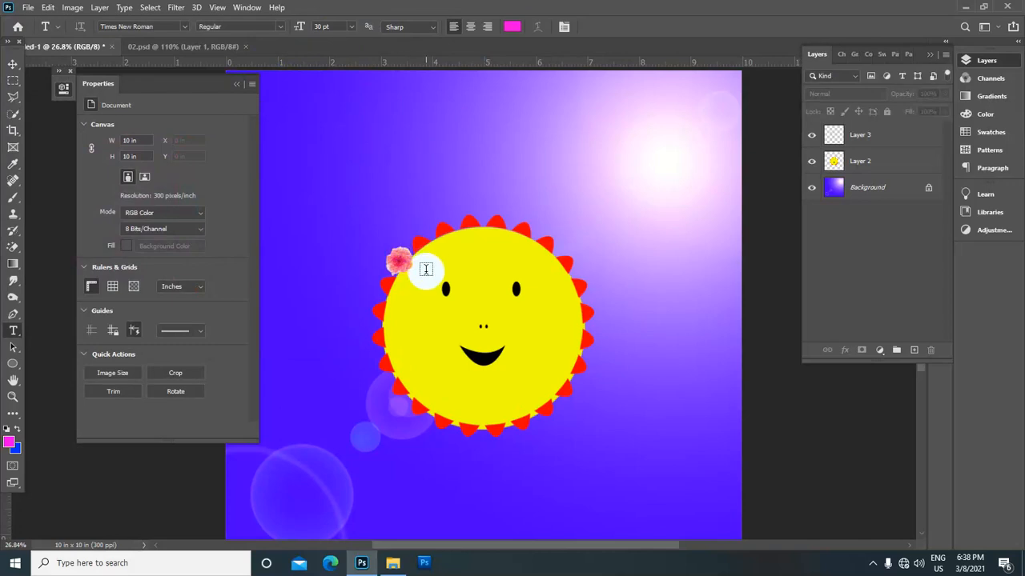
mouse_move(416, 275)
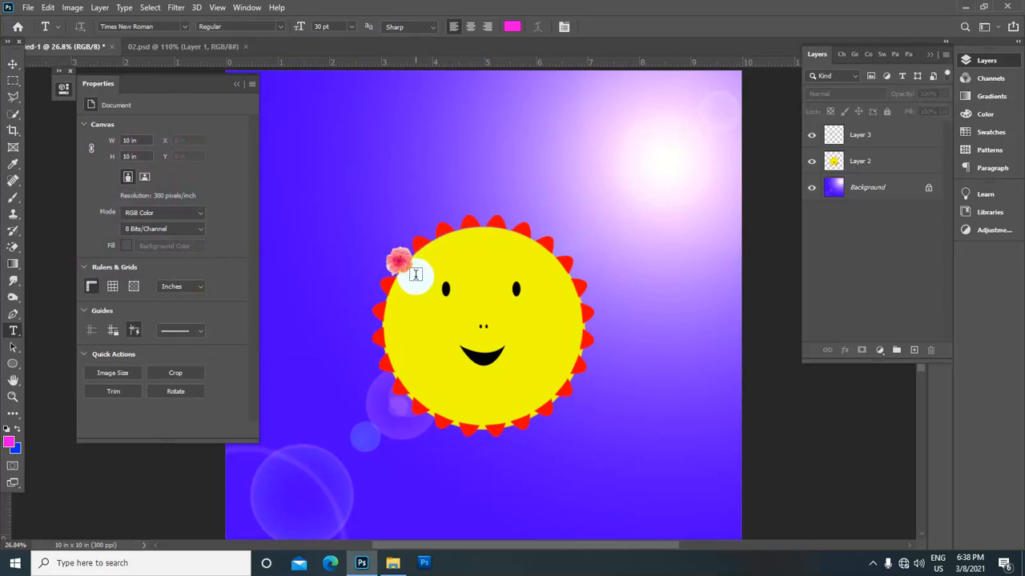